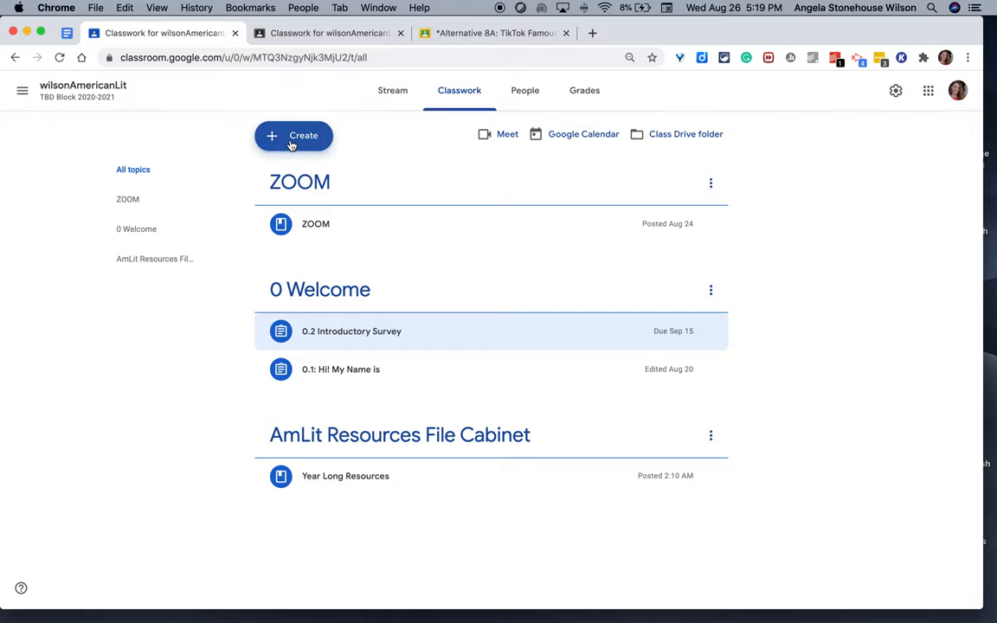
Show the Create menu of new classwork post types for the American Lit class.
click(294, 135)
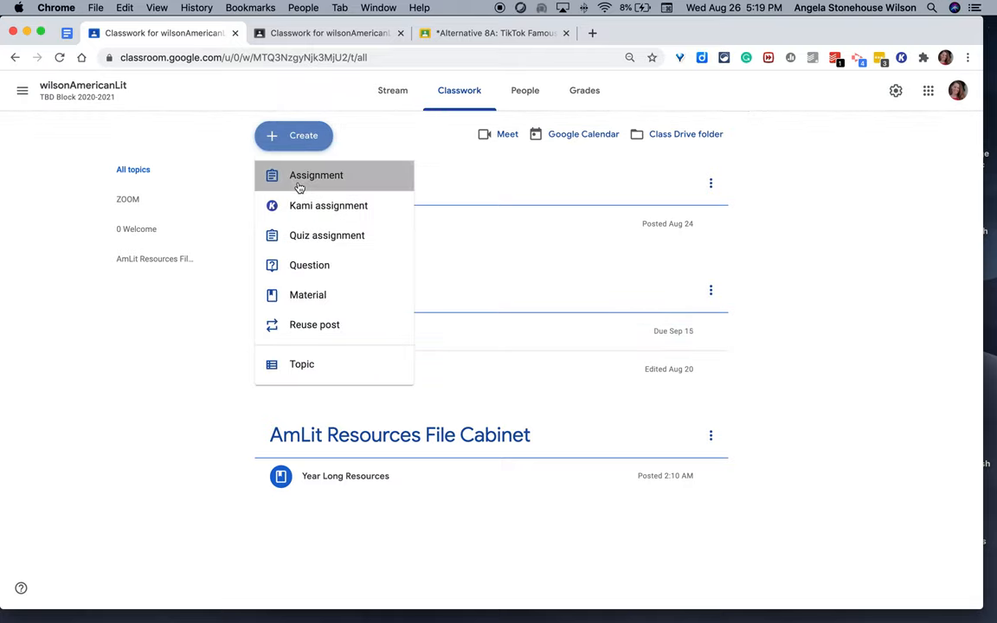
Start a new assignment under topic 0 Welcome titled '0.3 Whitman & Hughes & I'.
click(315, 175)
text(Whitman & Hughes & I)
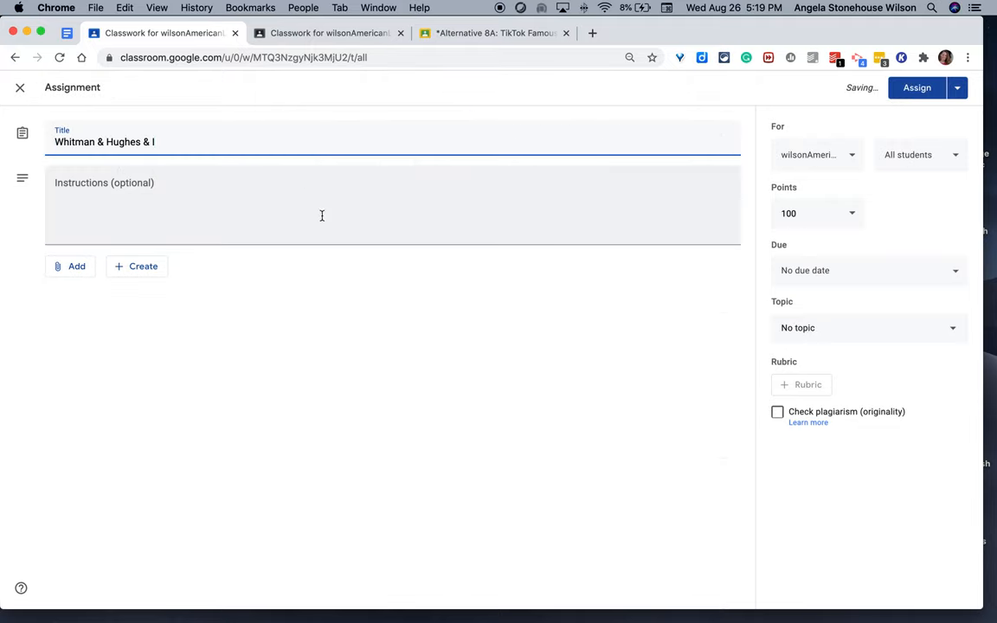
click(868, 327)
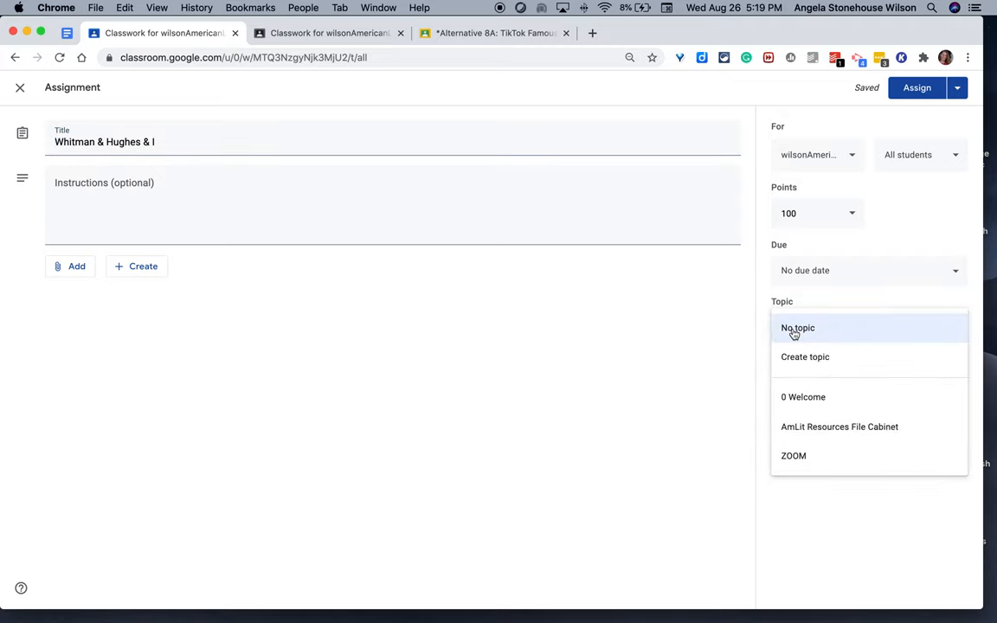
click(803, 397)
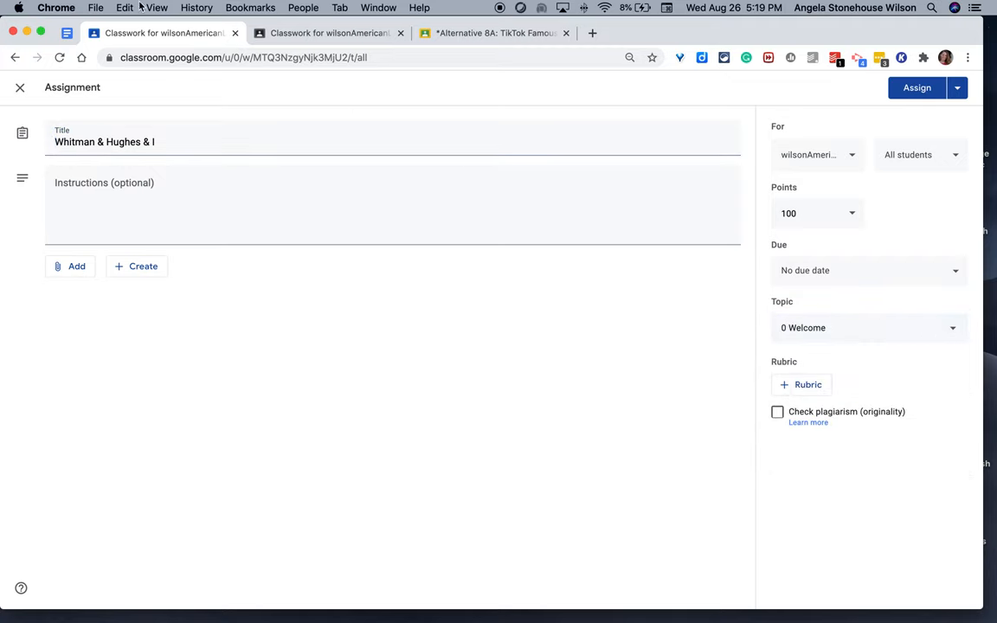
click(104, 142)
text(0)
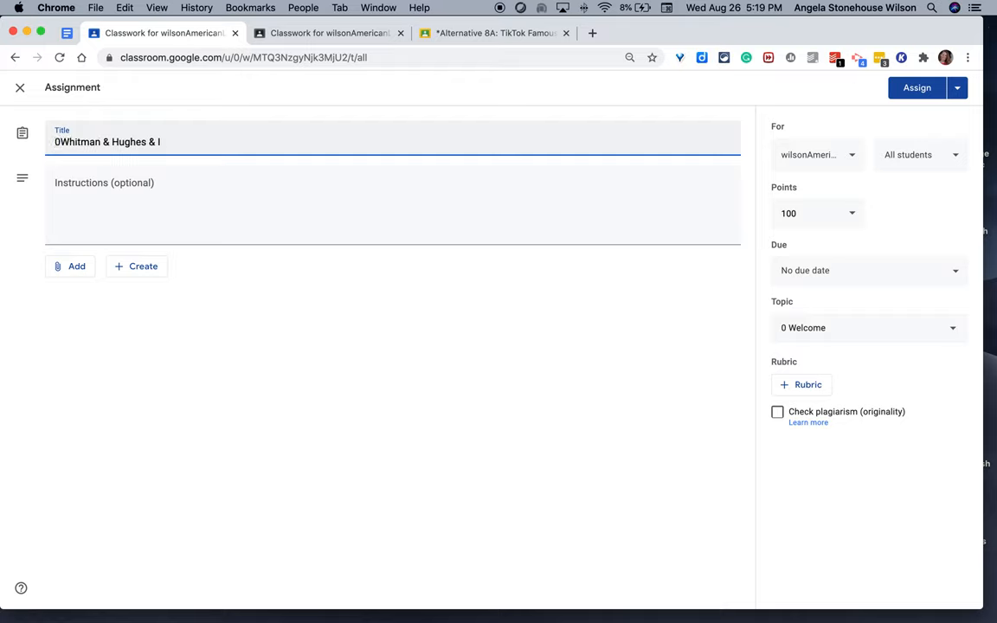
text(.3)
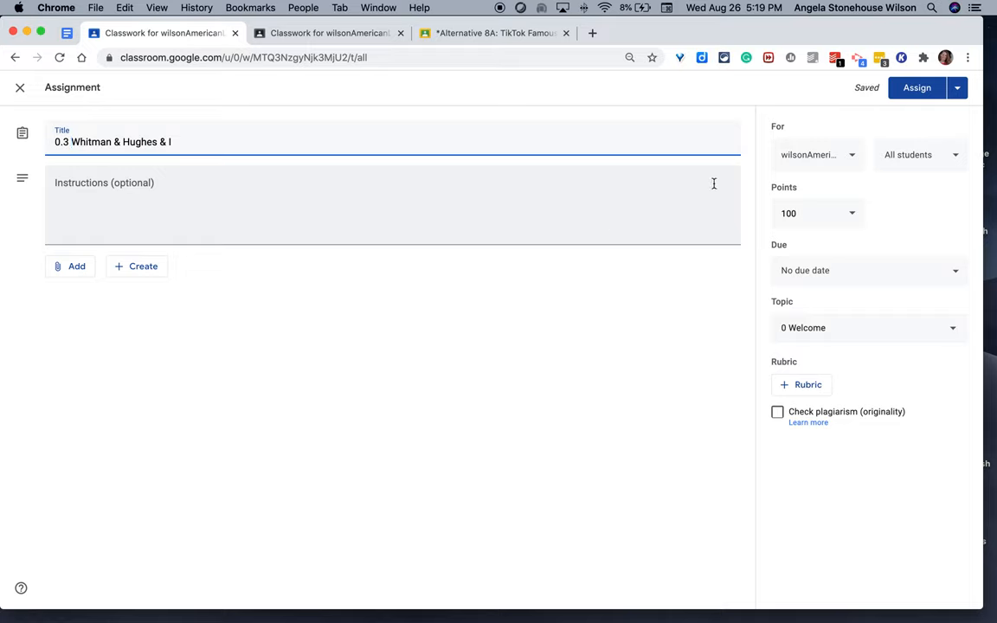
Make the assignment ungraded and enter the instructions 'Weight: 10pt'.
click(813, 213)
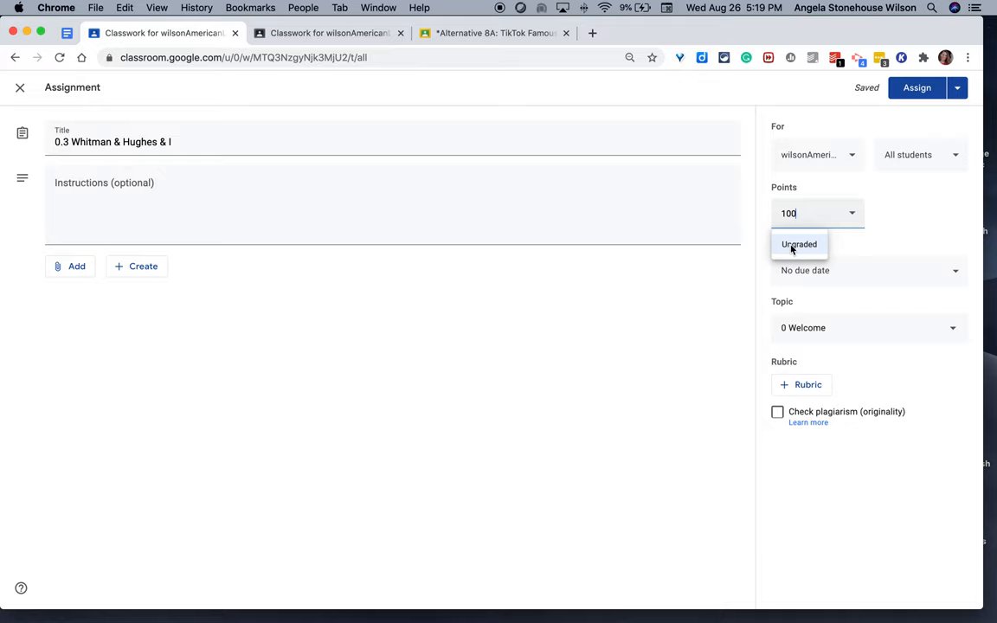
click(797, 244)
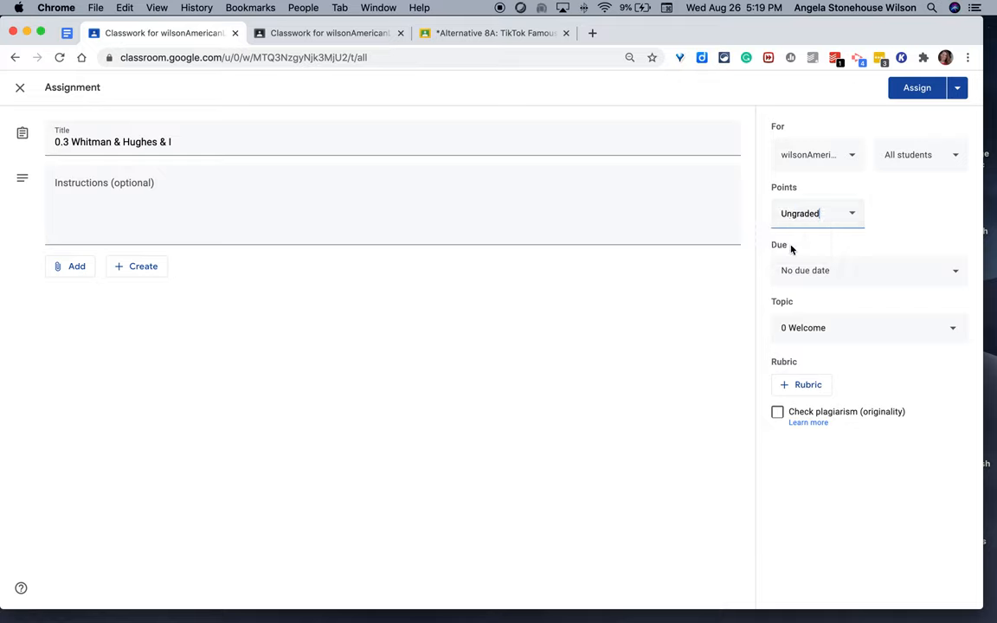
text(W)
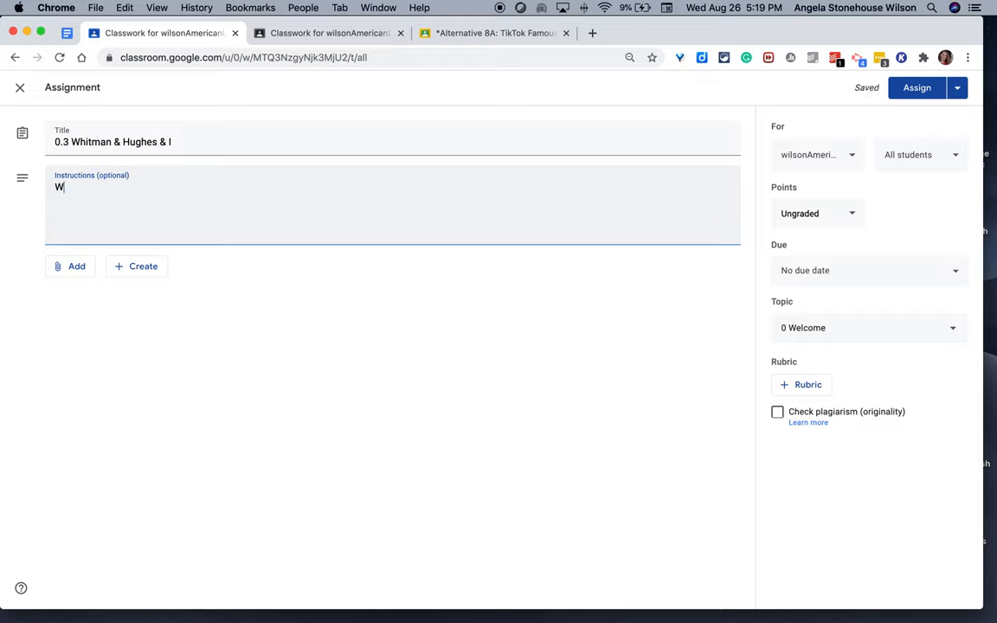
text(eight)
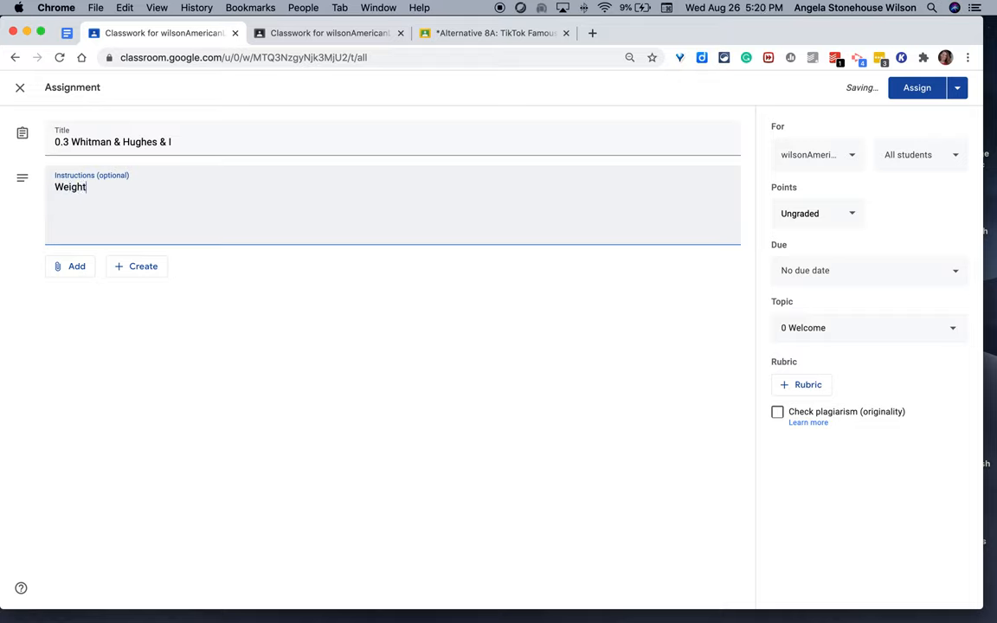
text(:)
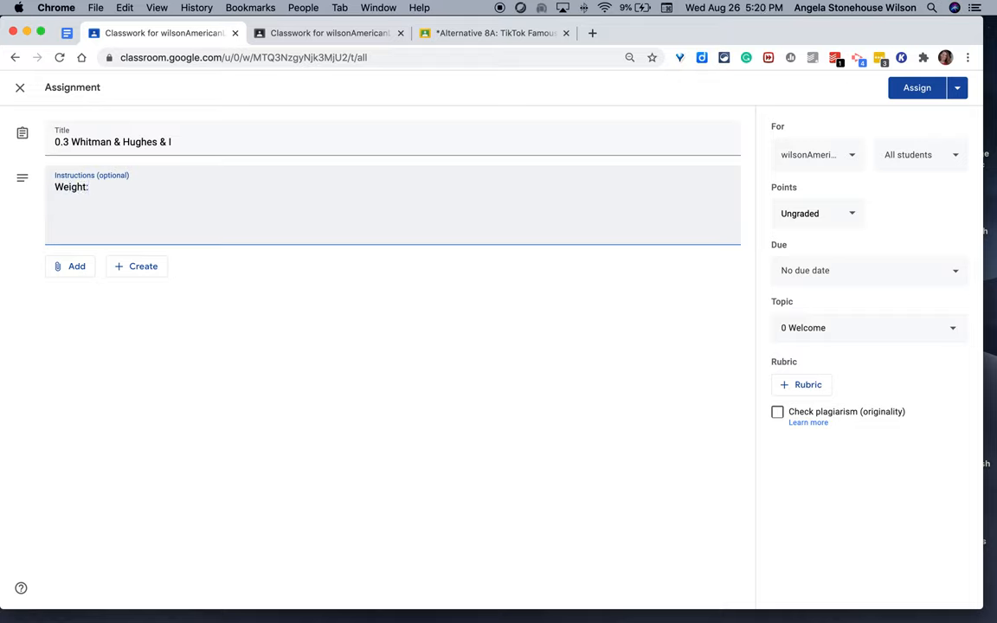
text(10)
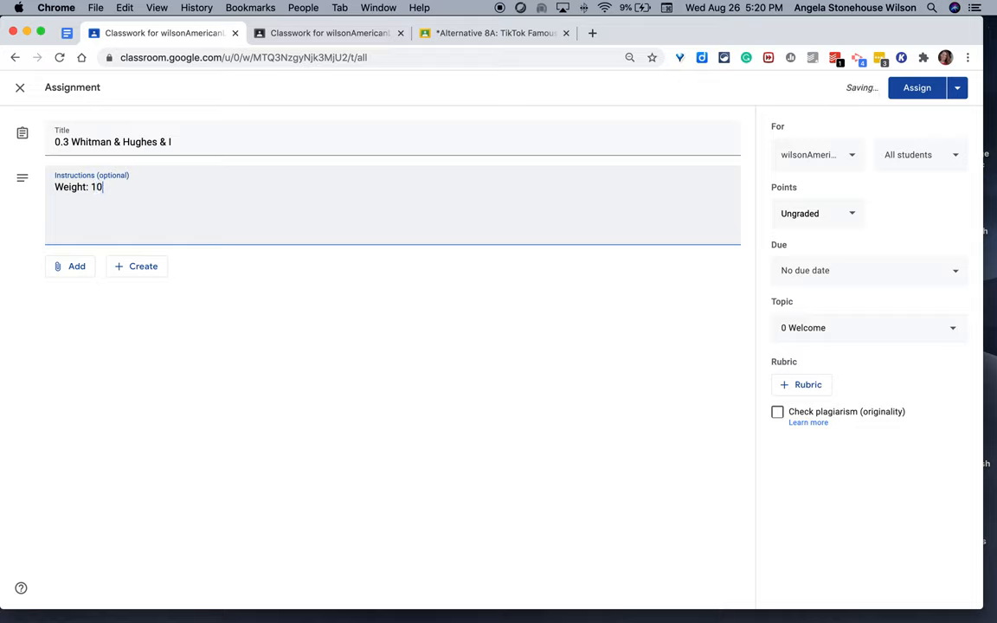
text(pt)
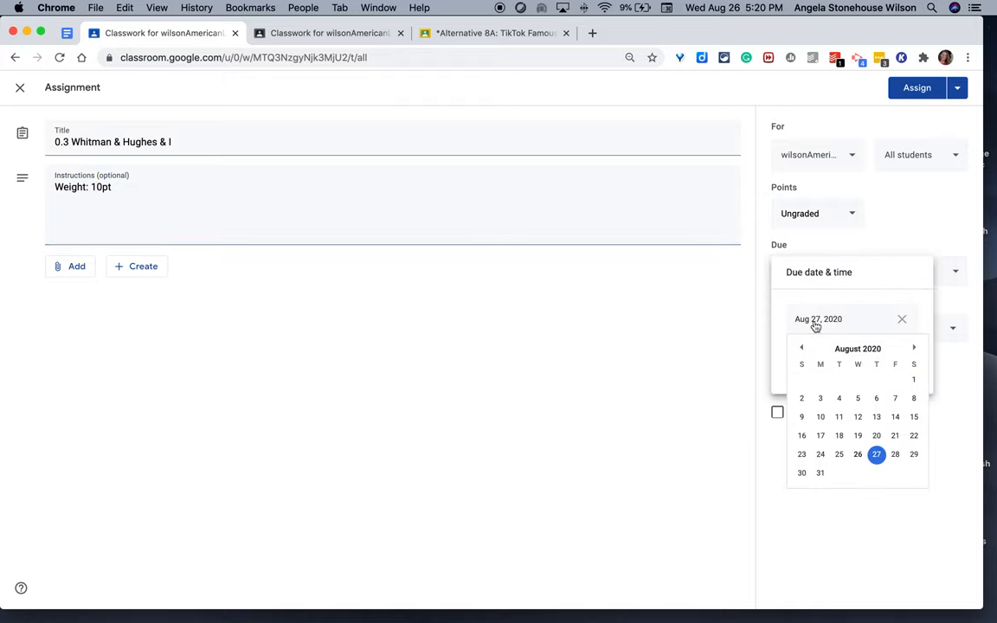
Set the assignment's due date to Friday, September 18.
click(913, 346)
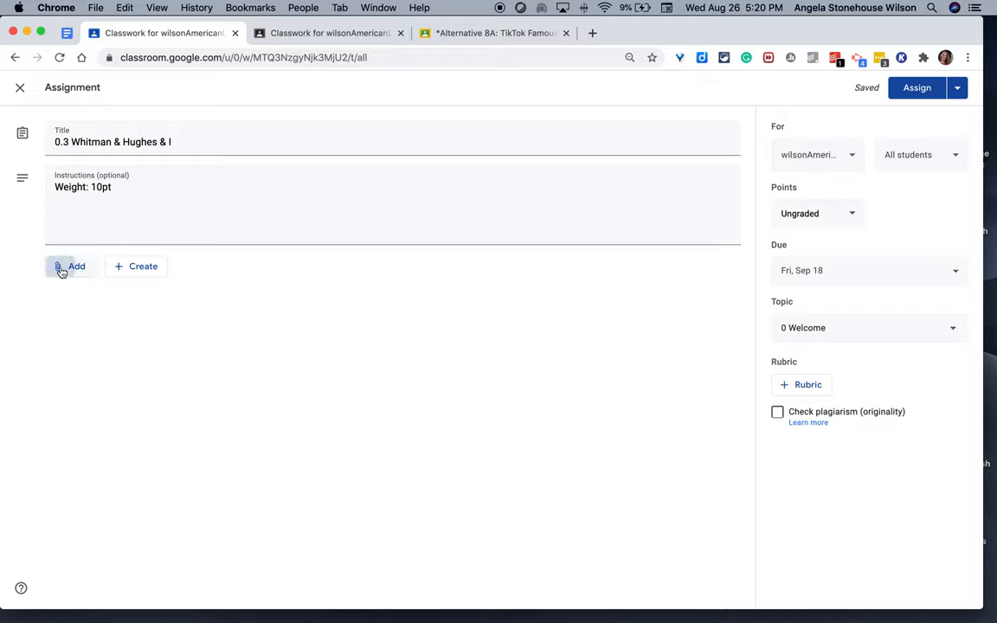
Attach the 'Whitman & Hughes & I' Google Doc from Drive to the assignment.
click(71, 267)
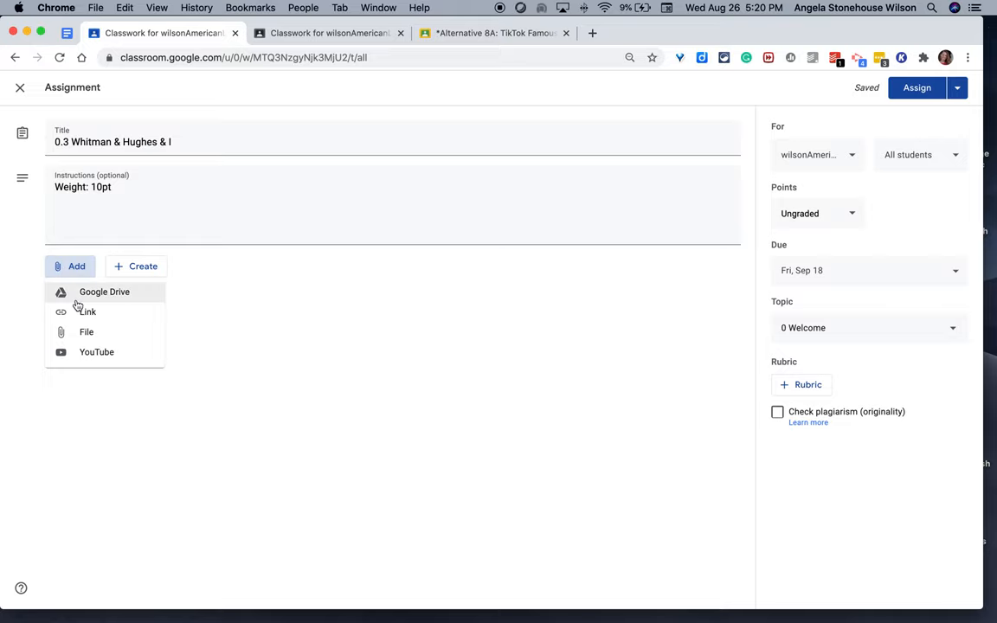
click(104, 291)
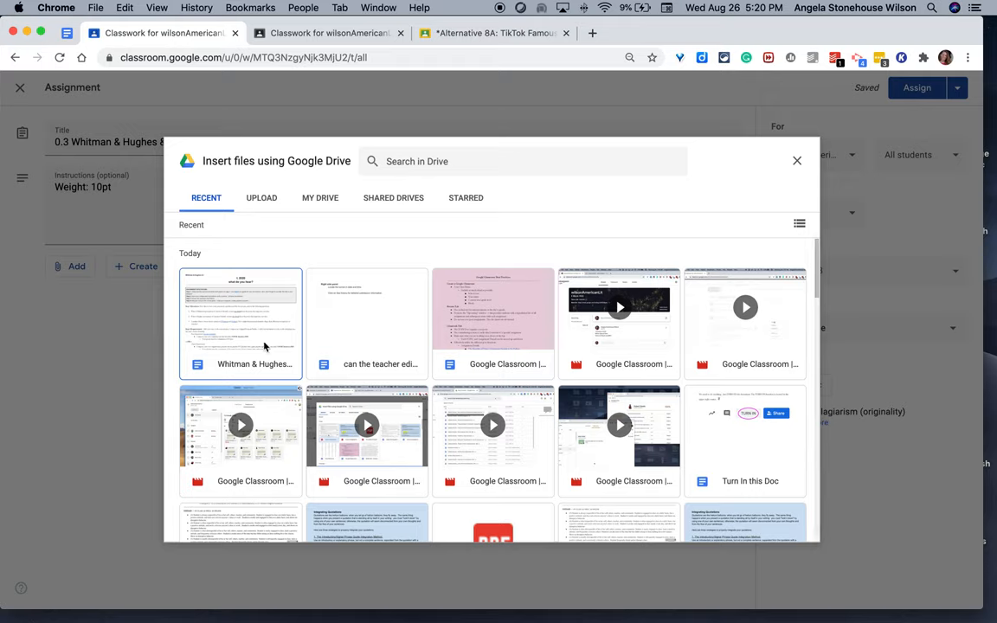
click(239, 325)
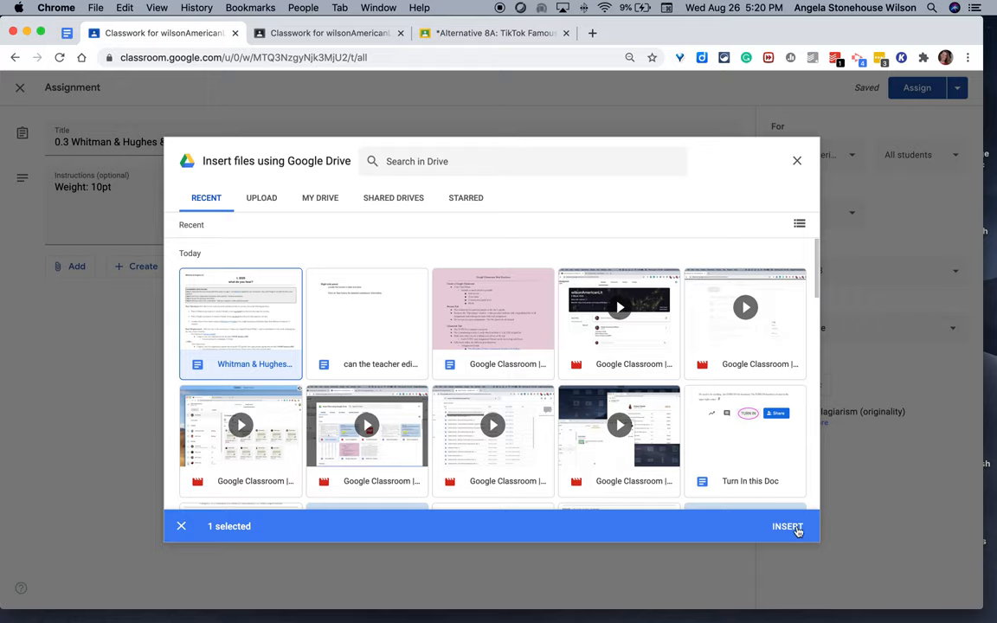
click(786, 526)
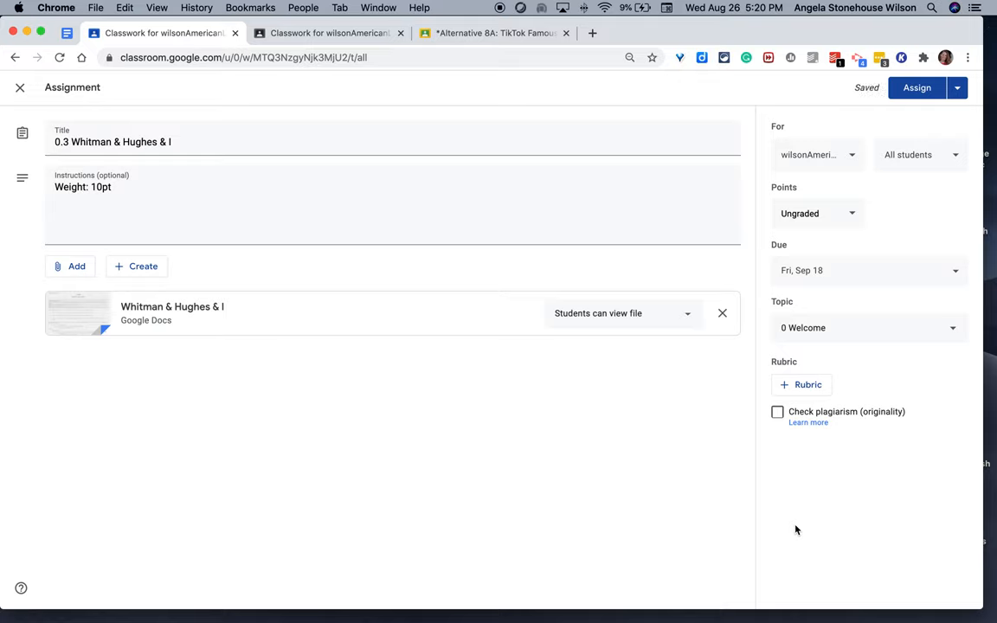
mouse_move(606, 374)
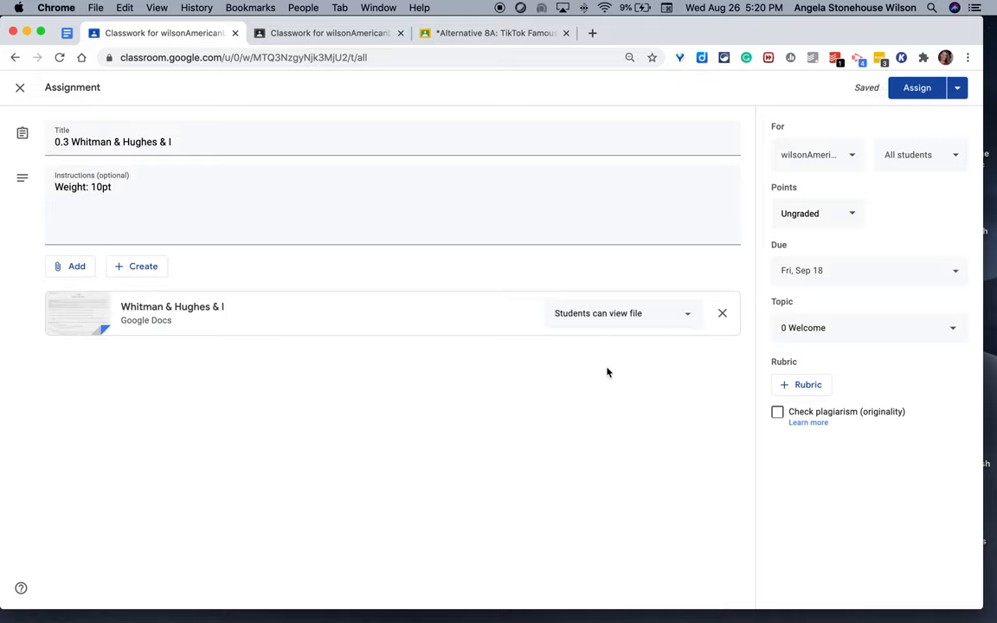
mouse_move(588, 329)
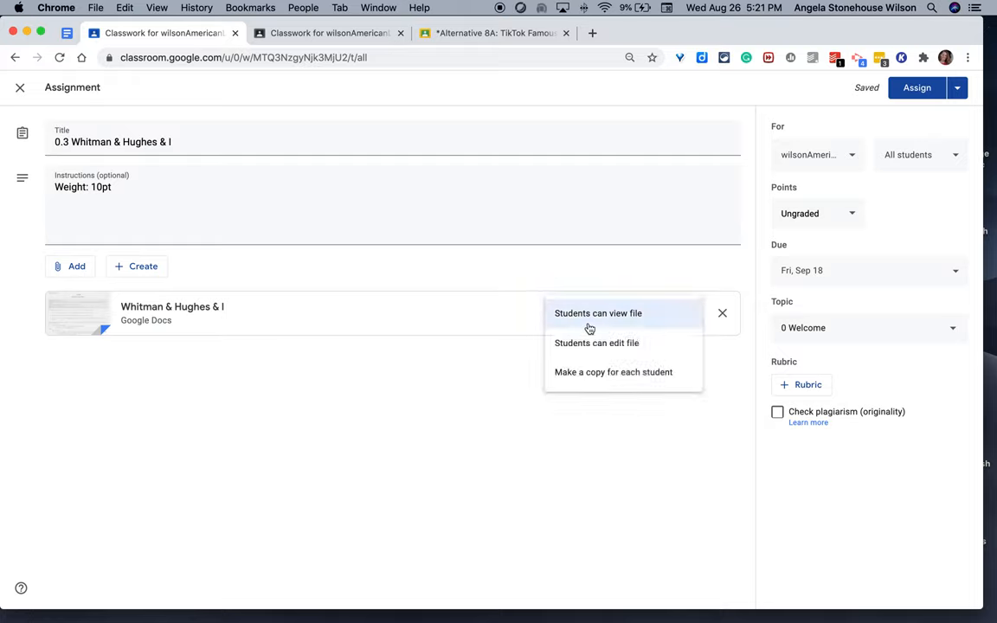
mouse_move(595, 342)
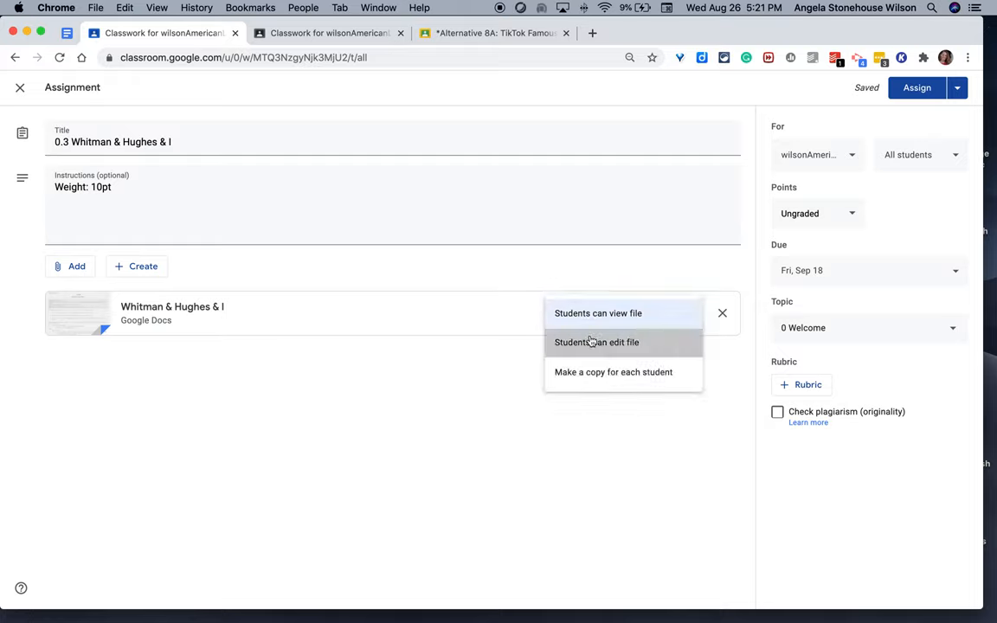
Set the attached doc to 'Students can edit file' and show the student recipient list.
click(596, 342)
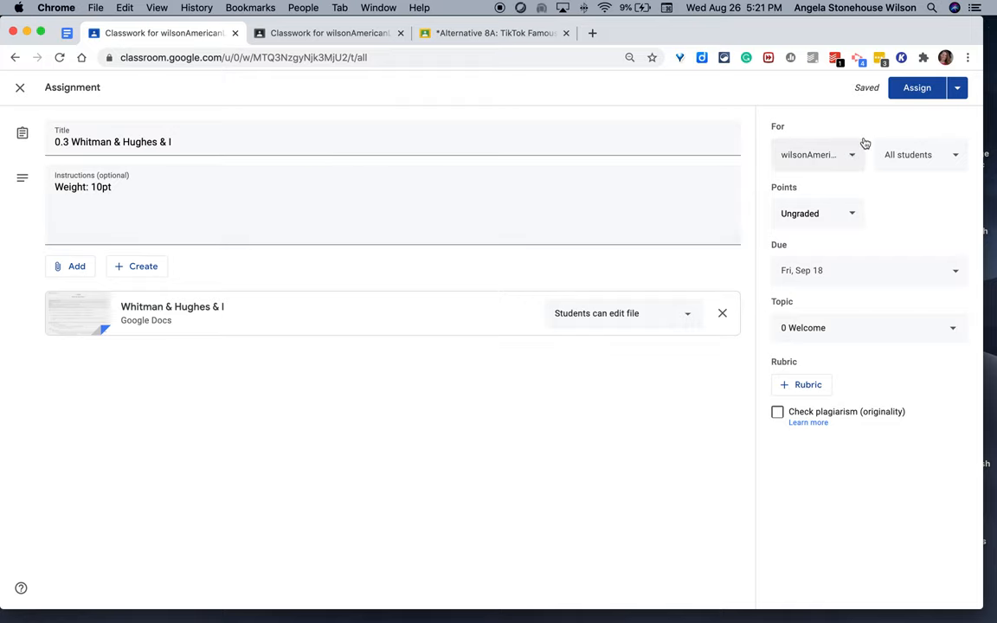
click(921, 154)
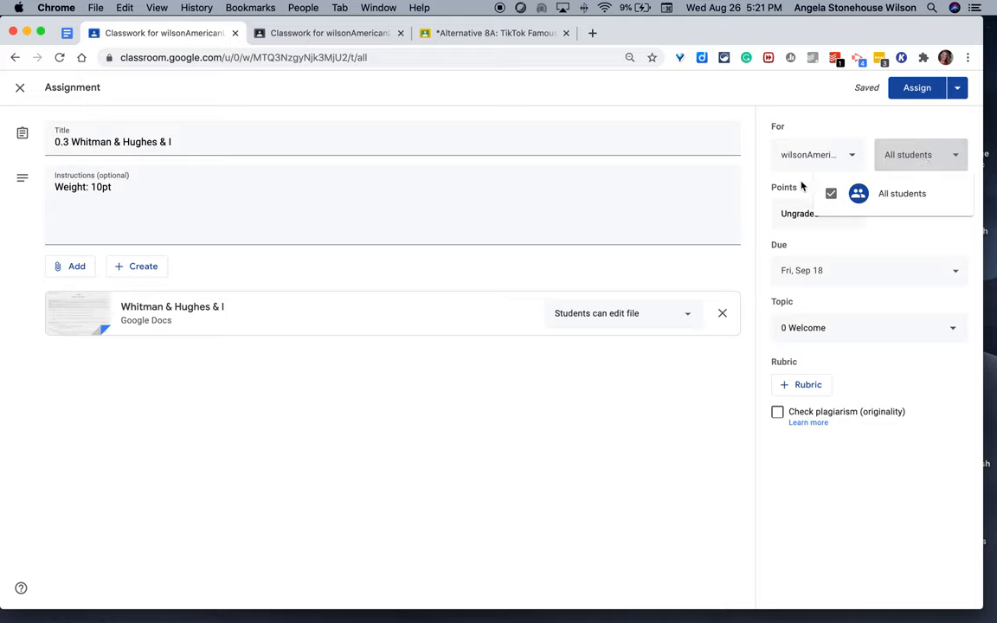
mouse_move(512, 387)
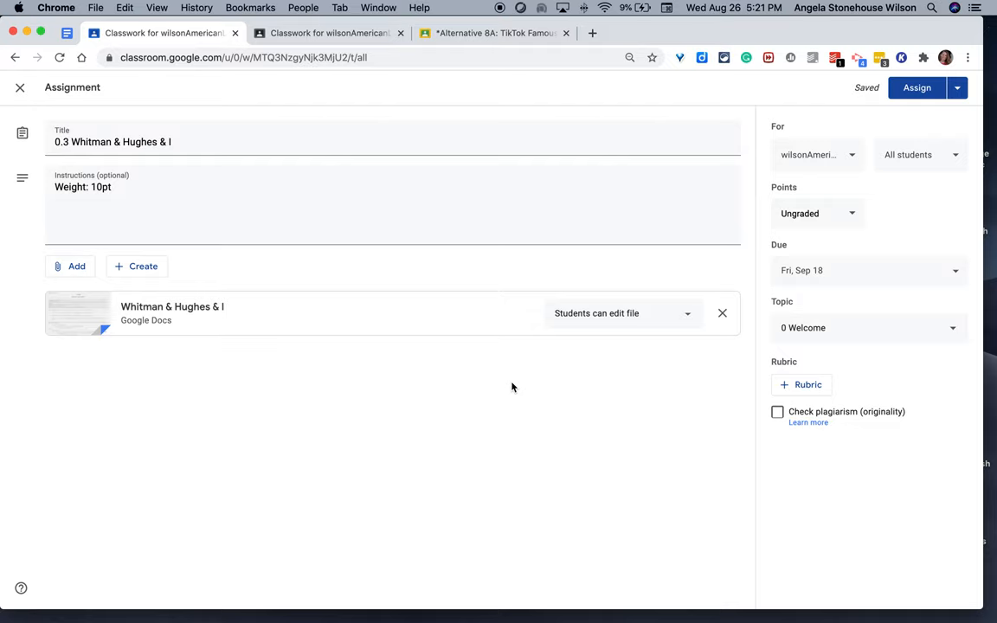
Add a second class so the assignment posts to 2 classes.
click(817, 154)
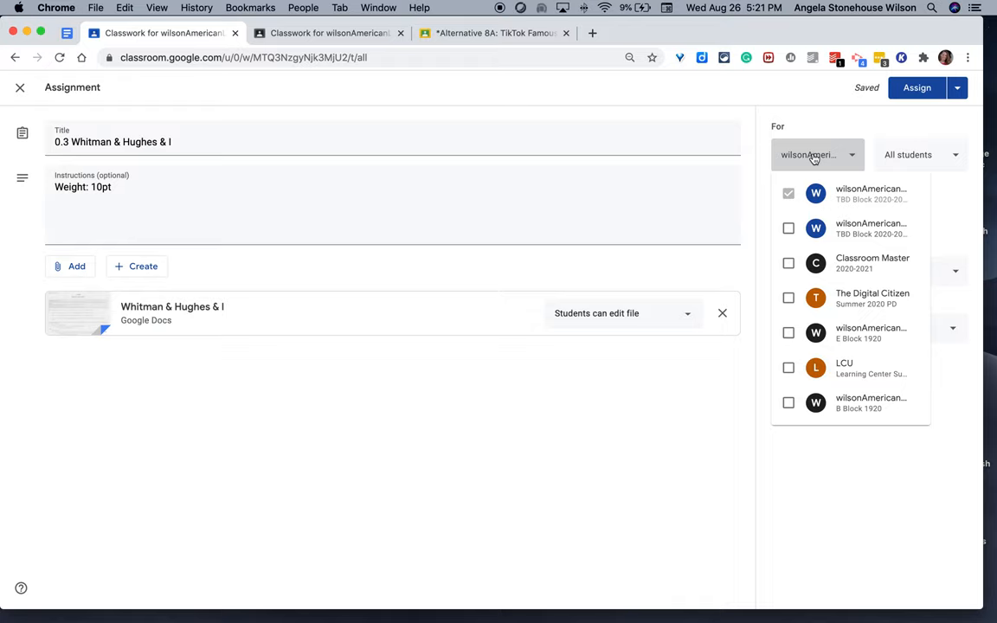
click(788, 228)
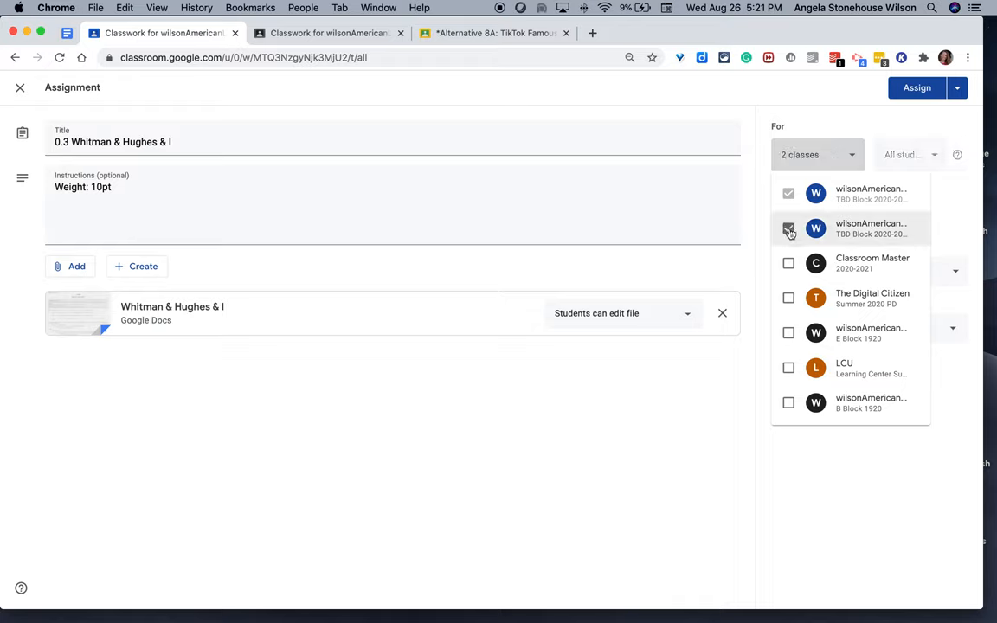
click(789, 228)
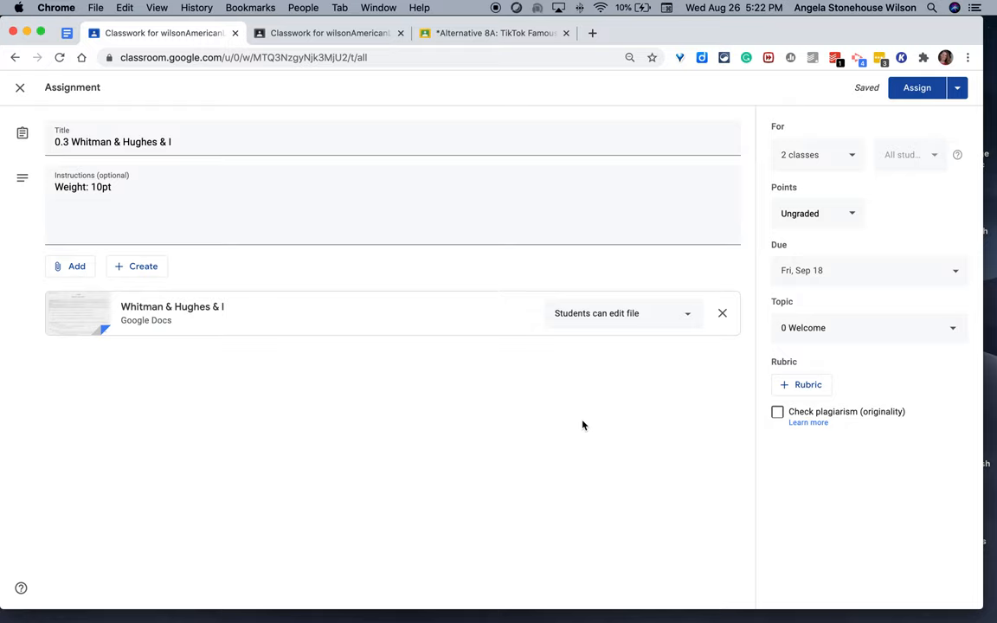
mouse_move(598, 329)
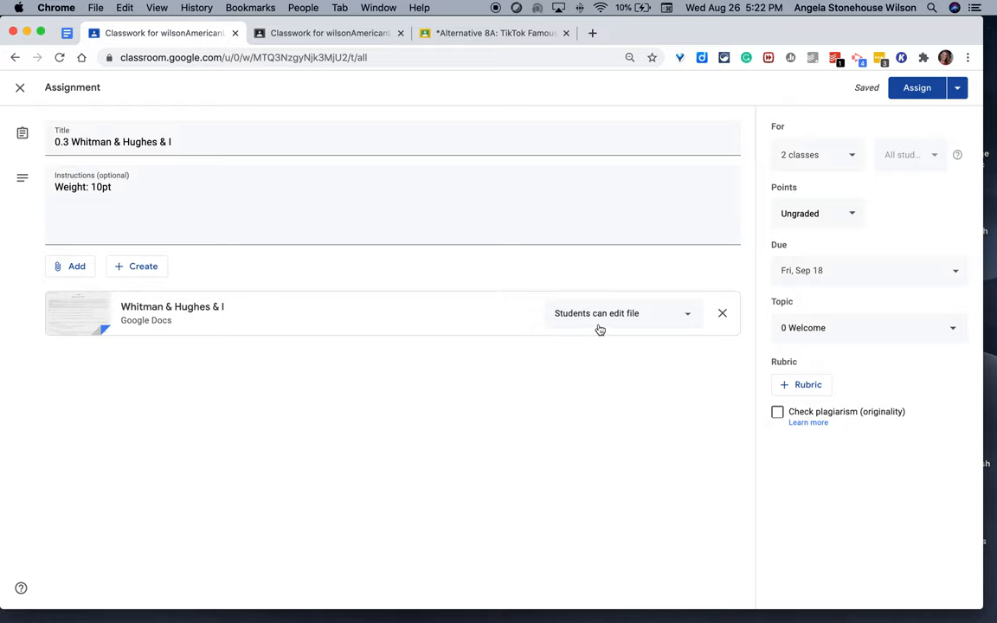
Set the attached doc to 'Make a copy for each student'.
click(622, 312)
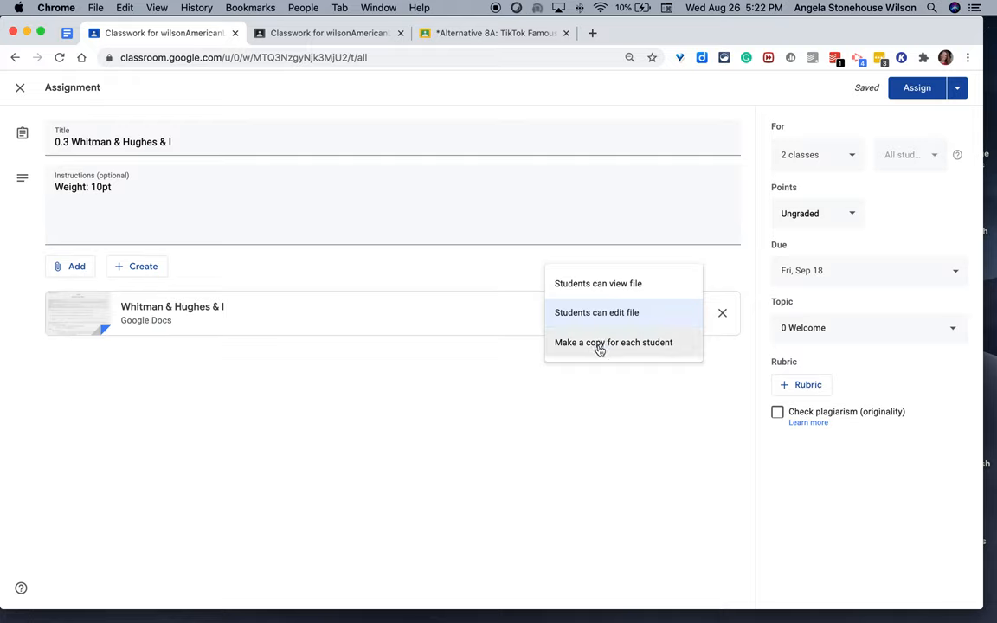
click(612, 343)
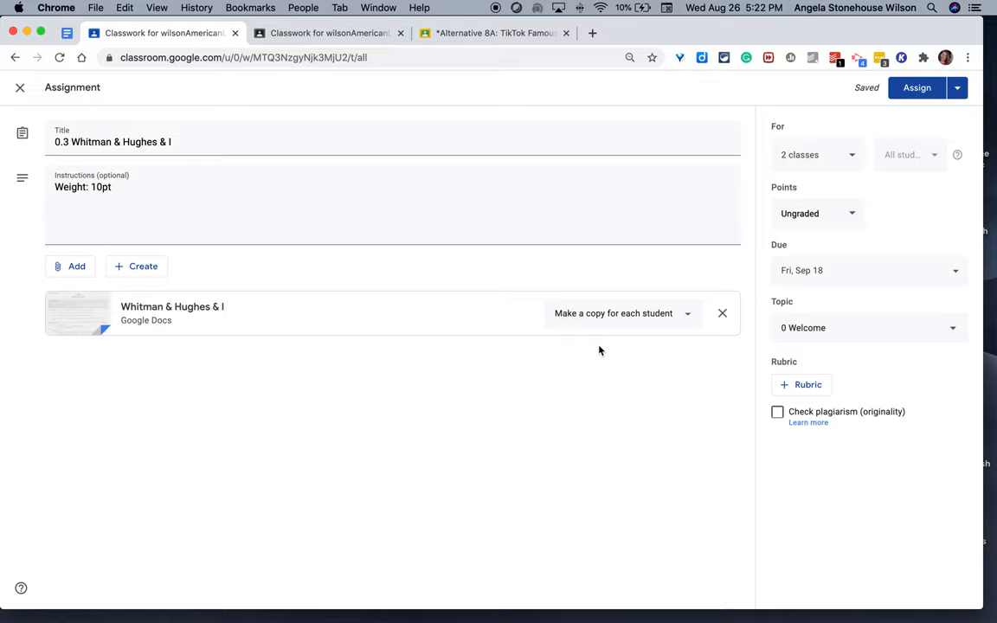
mouse_move(171, 307)
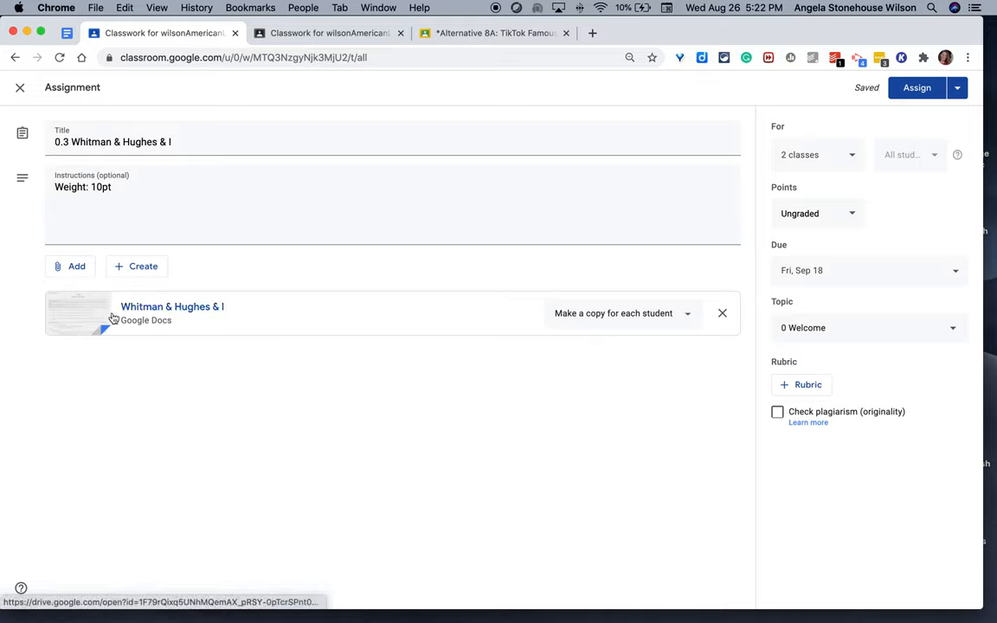
mouse_move(164, 307)
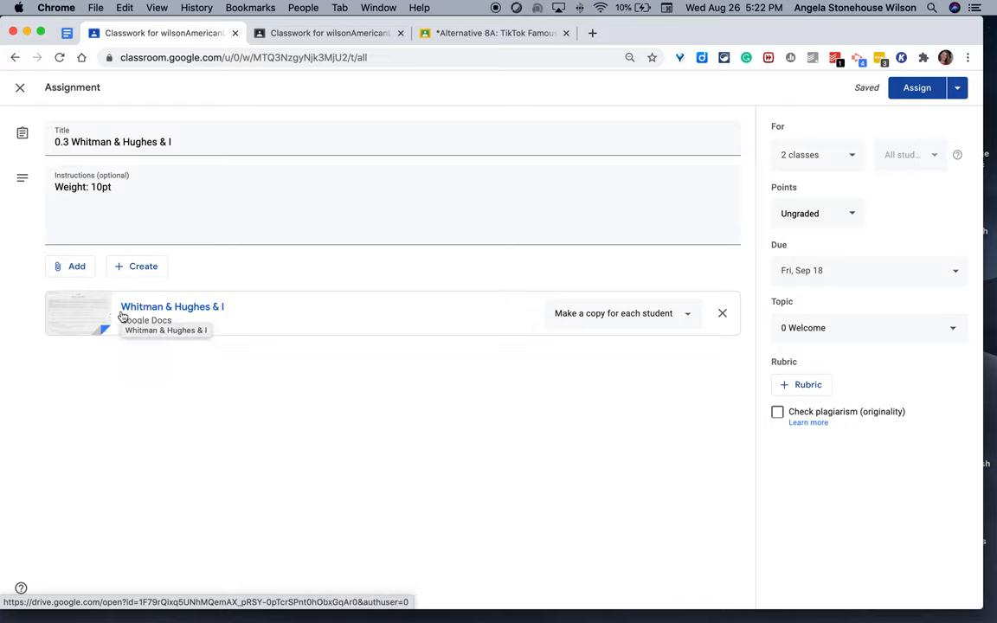
mouse_move(227, 326)
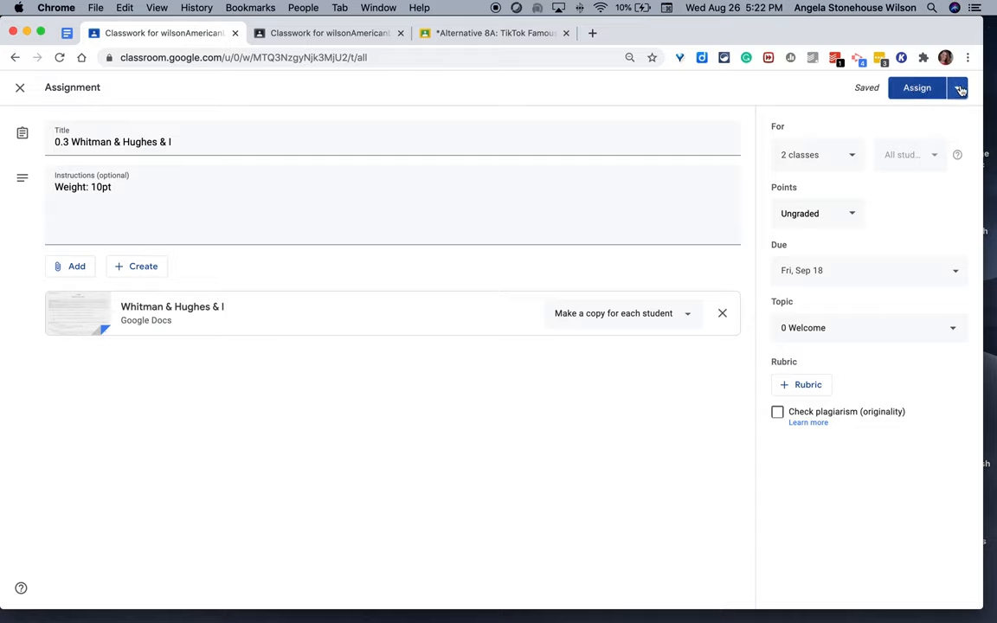
click(959, 87)
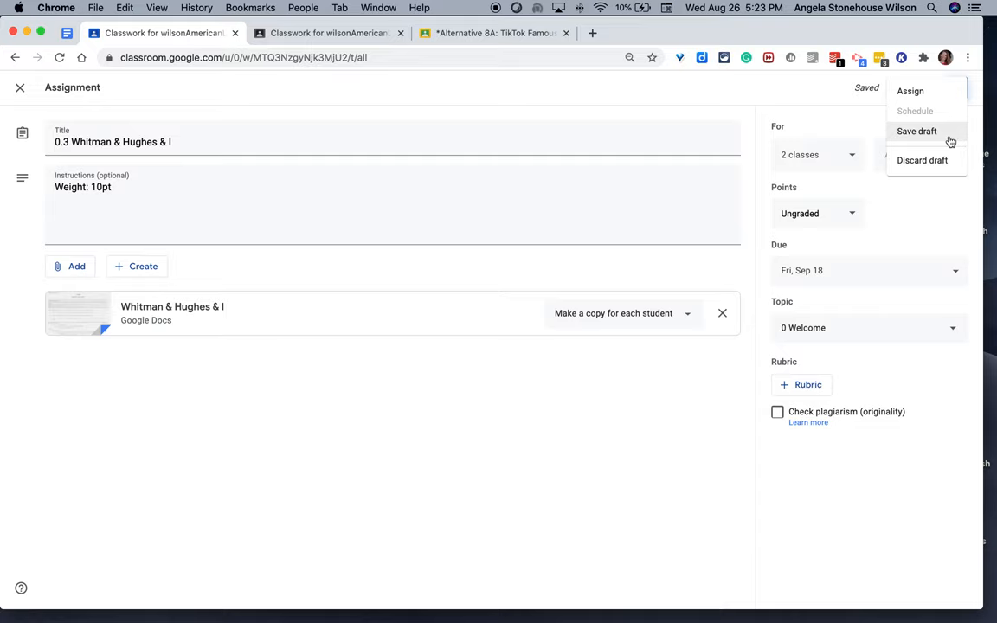
mouse_move(927, 111)
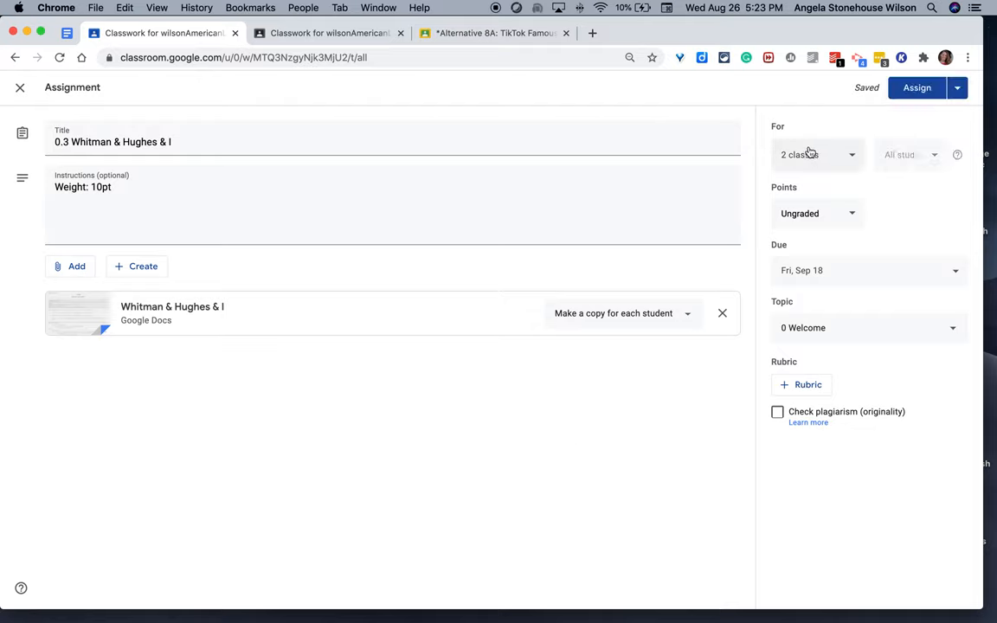
click(817, 154)
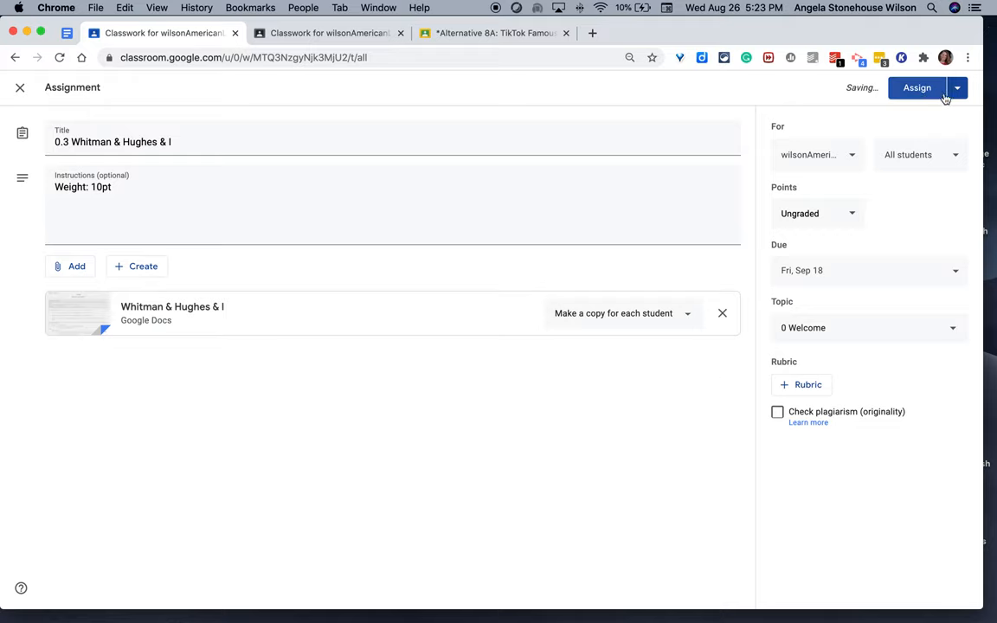
click(955, 87)
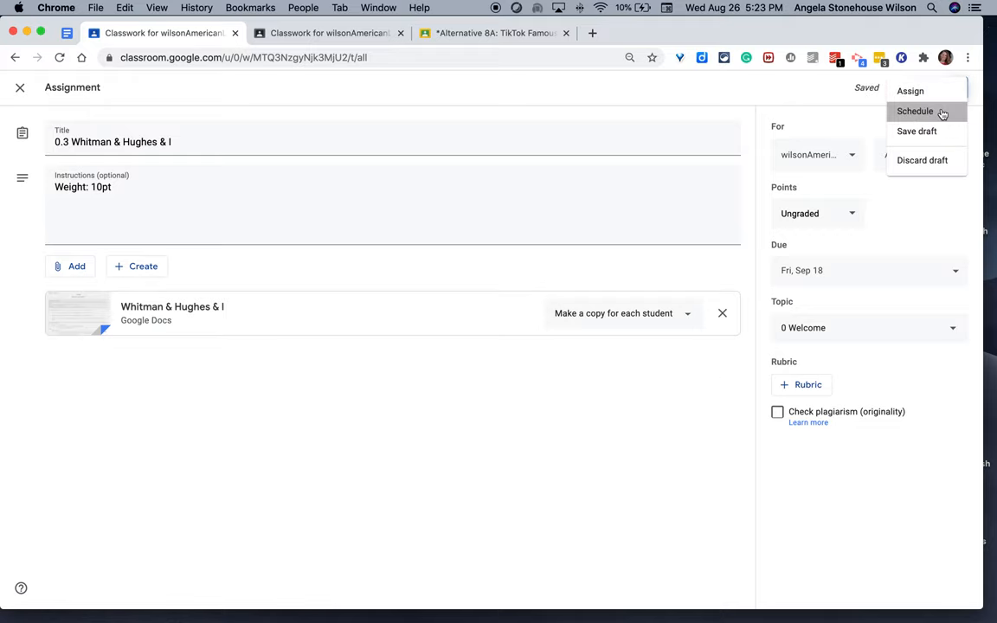
click(914, 110)
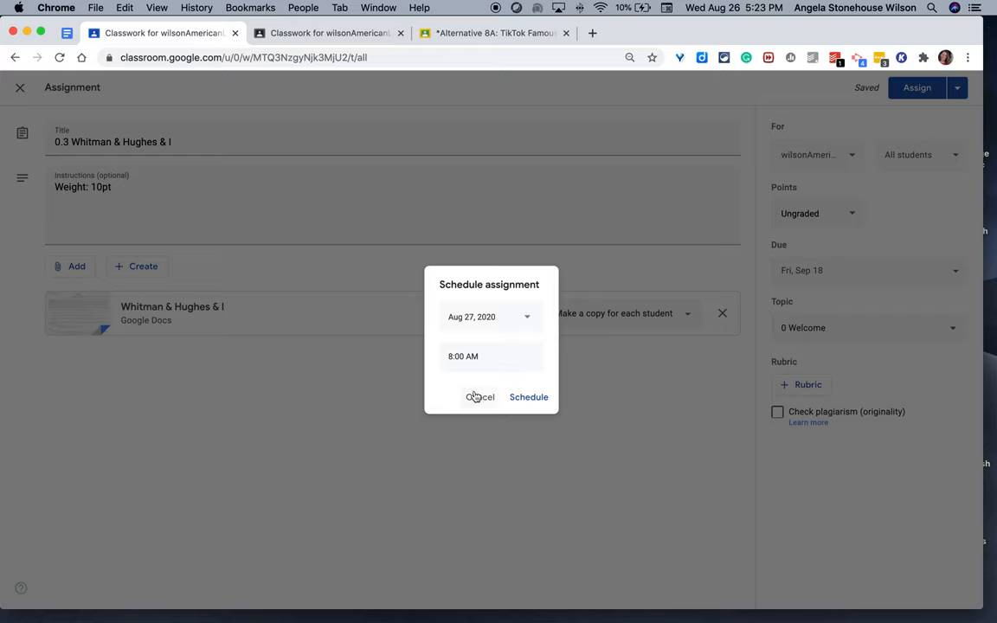
click(481, 396)
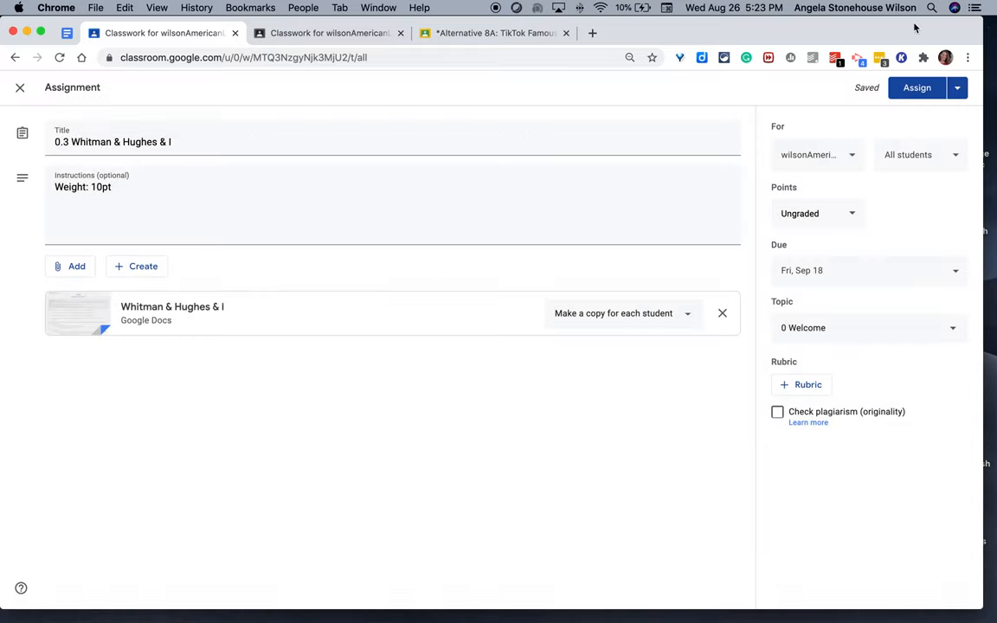
click(817, 154)
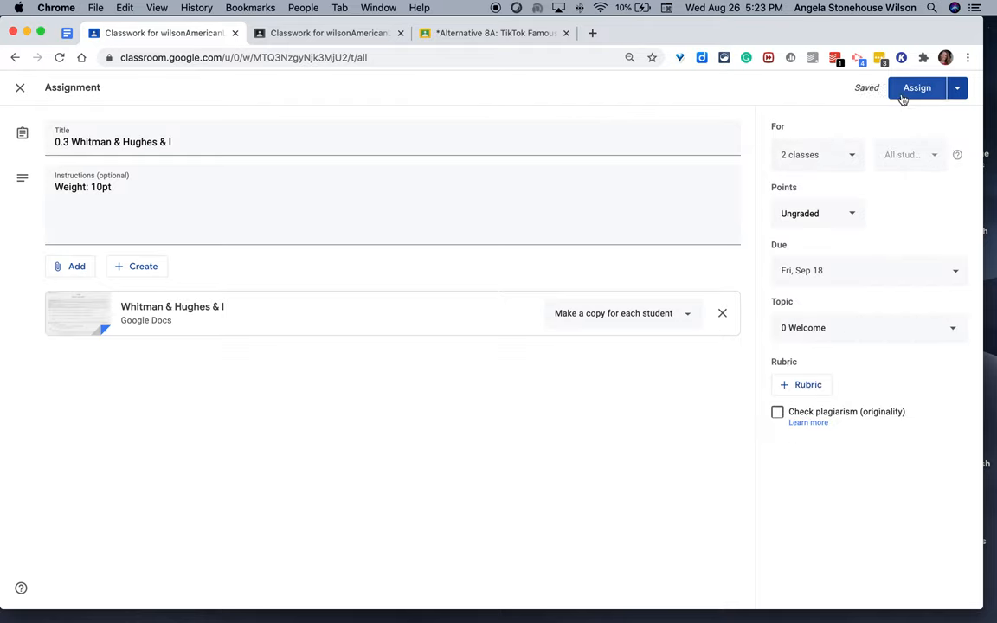
Assign the post to both classes and expand the new assignment's details on the Classwork page.
click(918, 87)
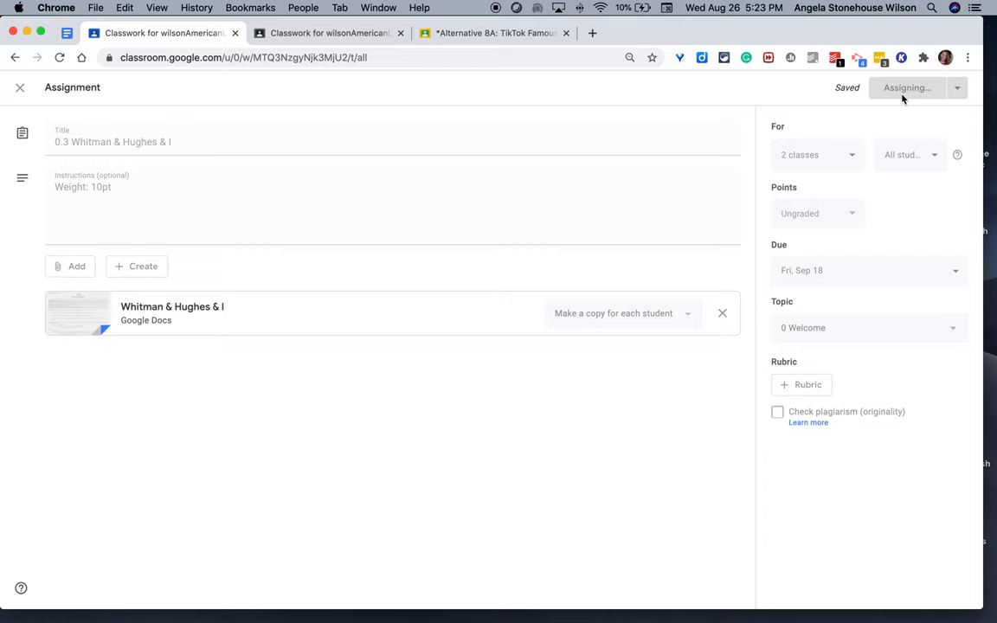
click(907, 86)
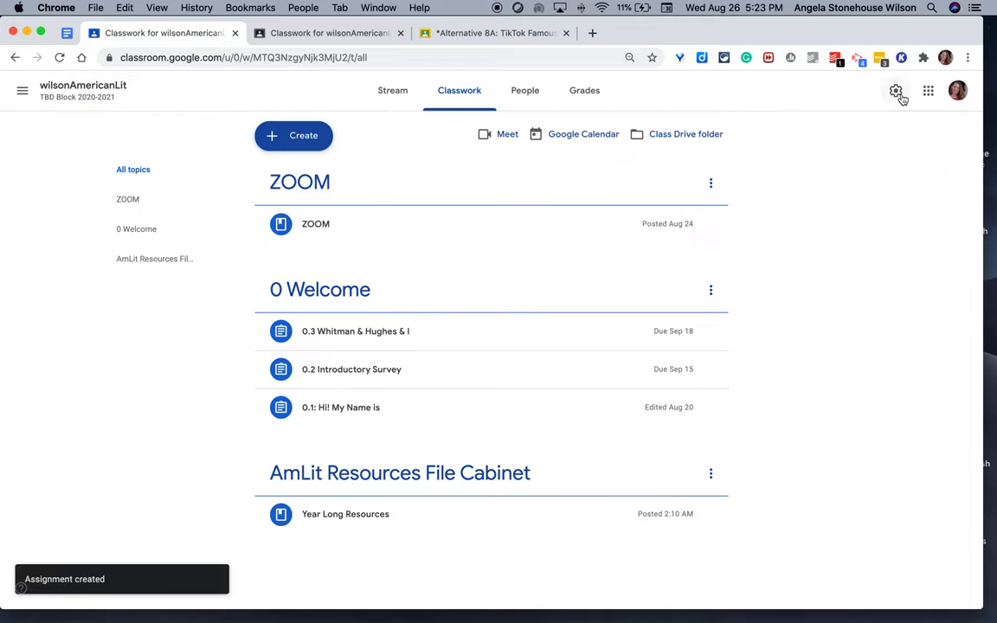
mouse_move(401, 331)
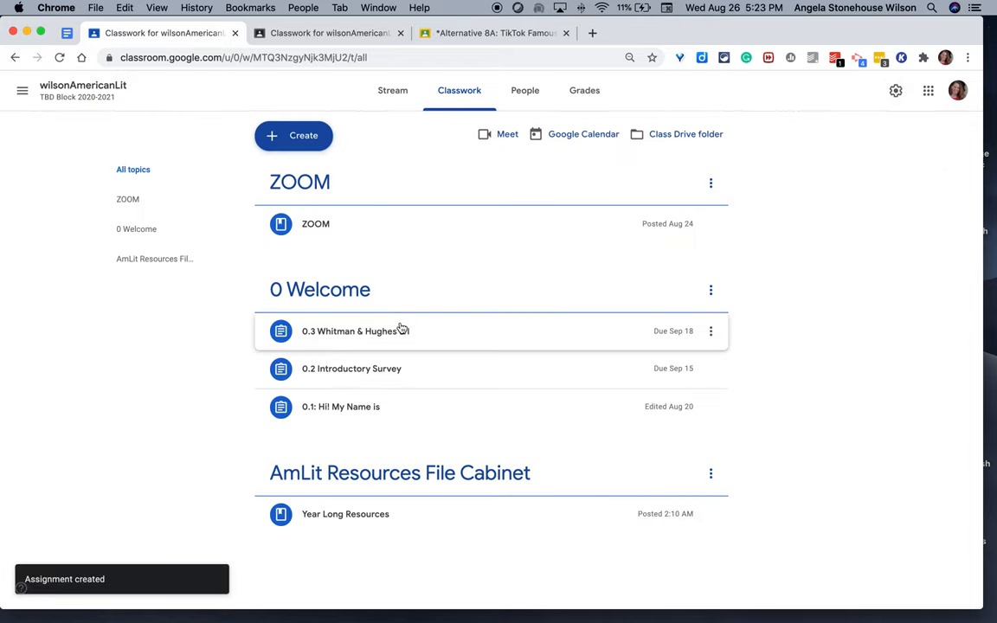
click(355, 330)
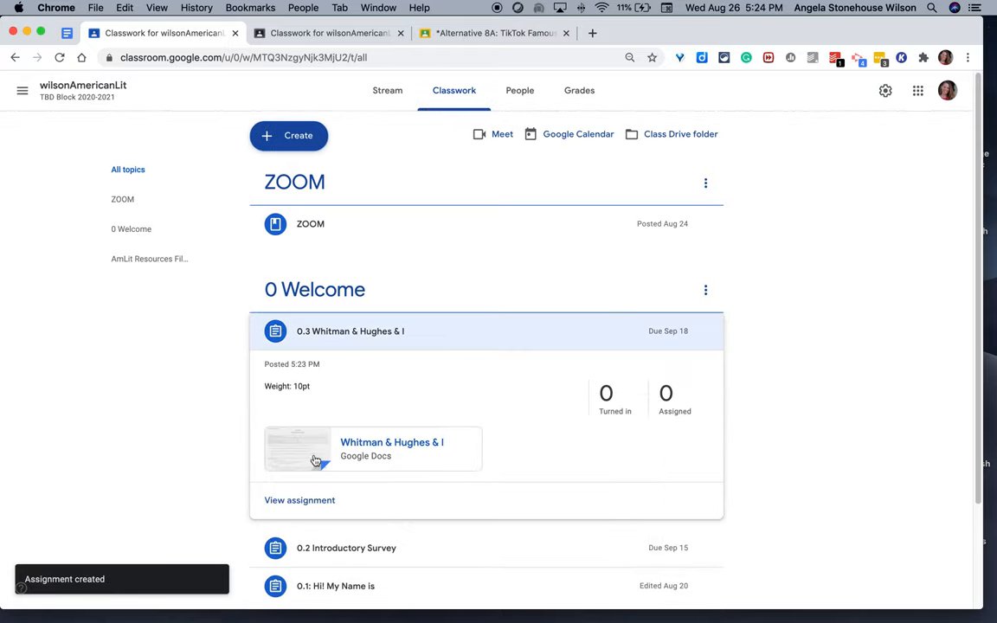
mouse_move(315, 461)
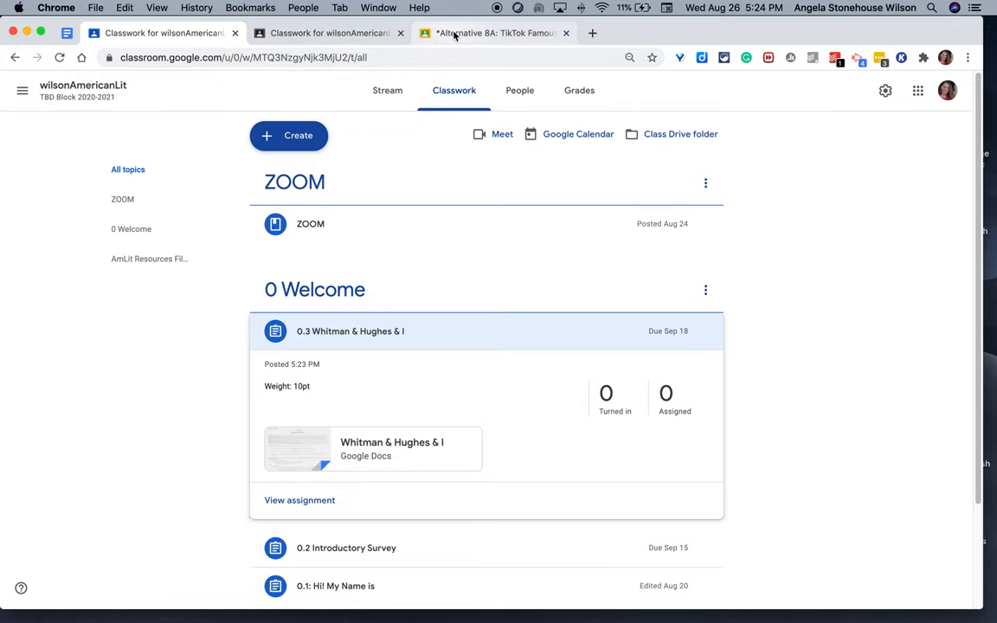
Switch to the grading-tool tab with the 'Alternative 8A: TikTok Famous' submission.
click(493, 33)
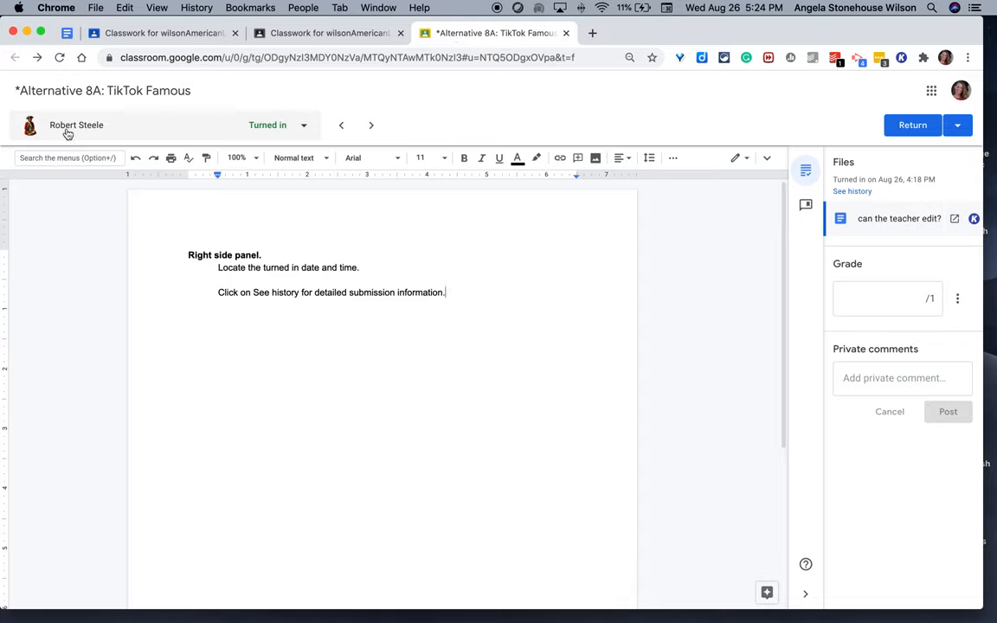
mouse_move(38, 114)
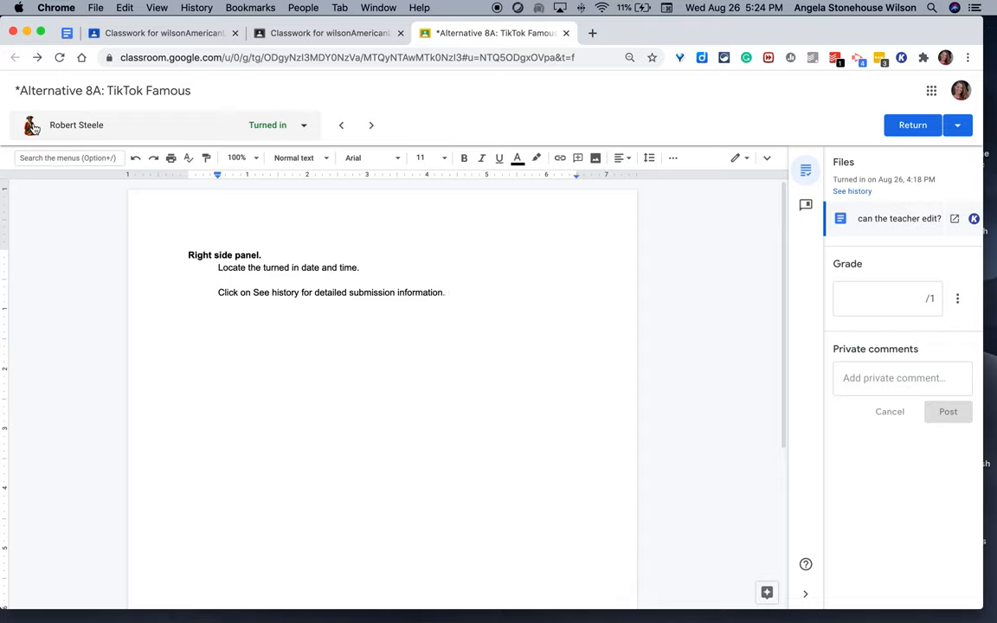
mouse_move(855, 153)
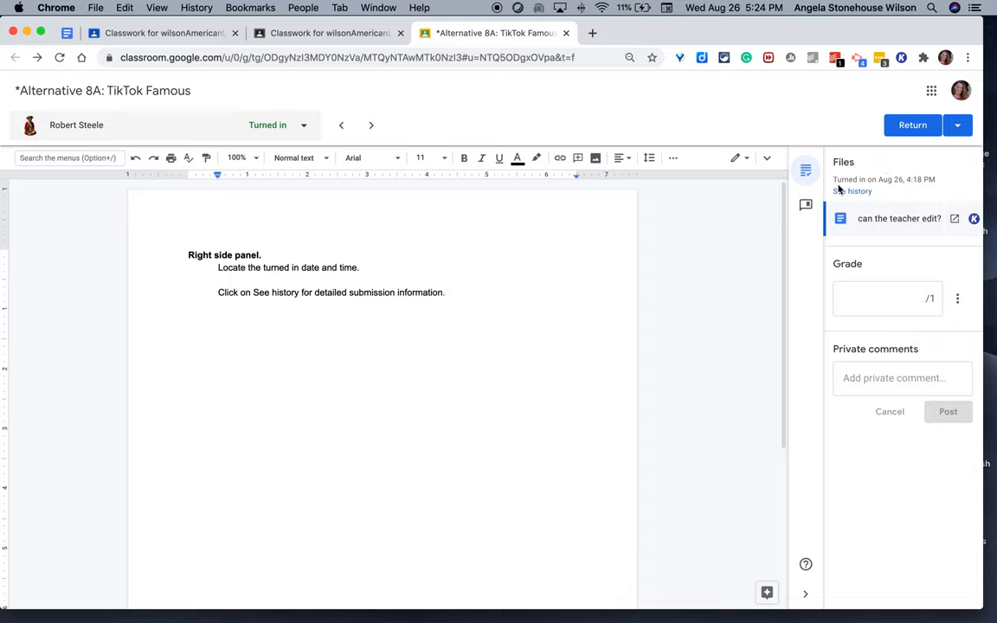
mouse_move(917, 182)
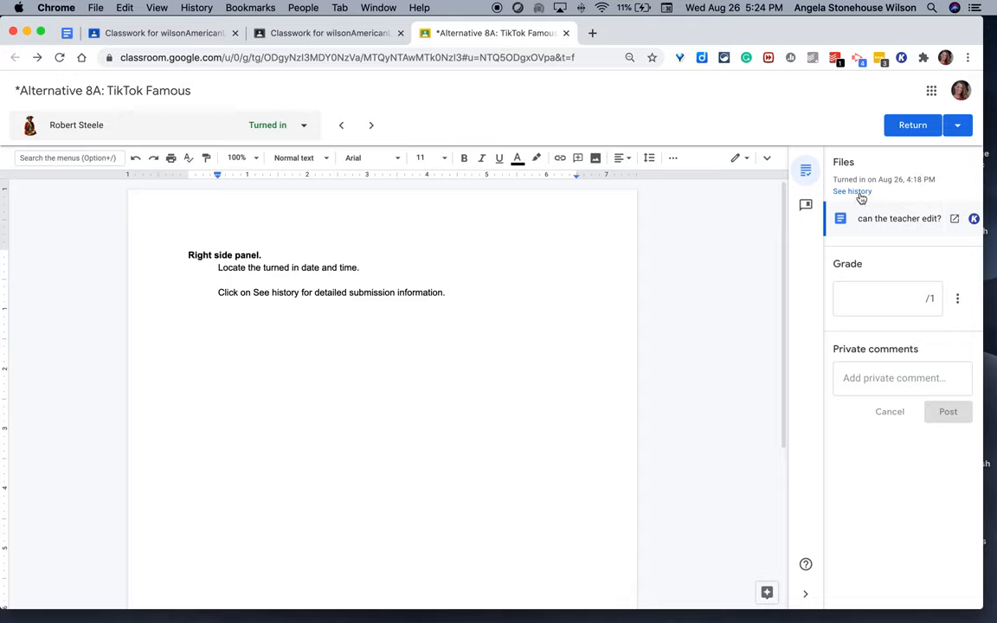
Show the student's submission history via See history under Files.
click(851, 191)
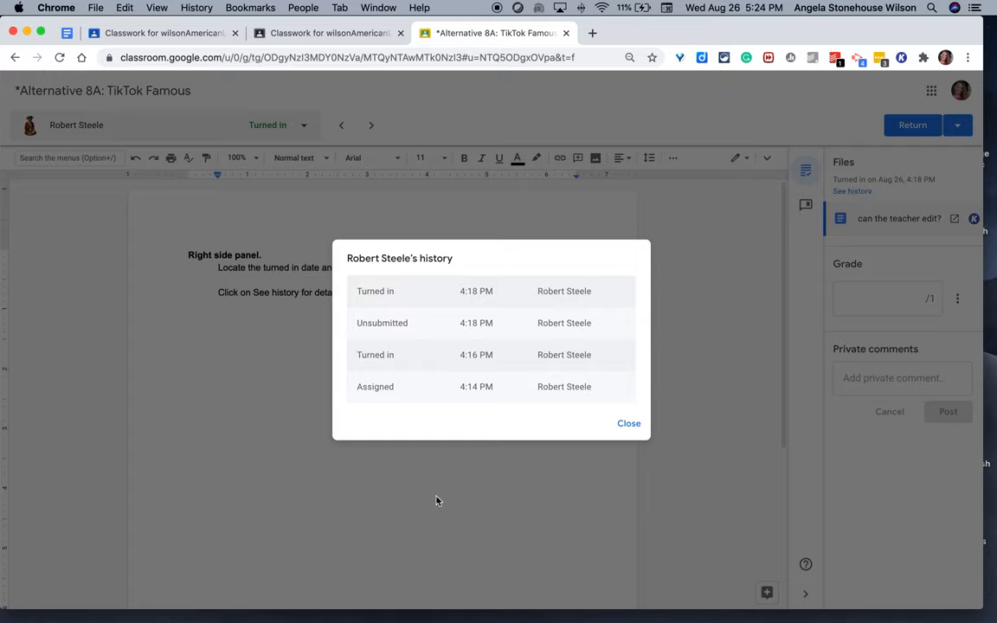
mouse_move(434, 356)
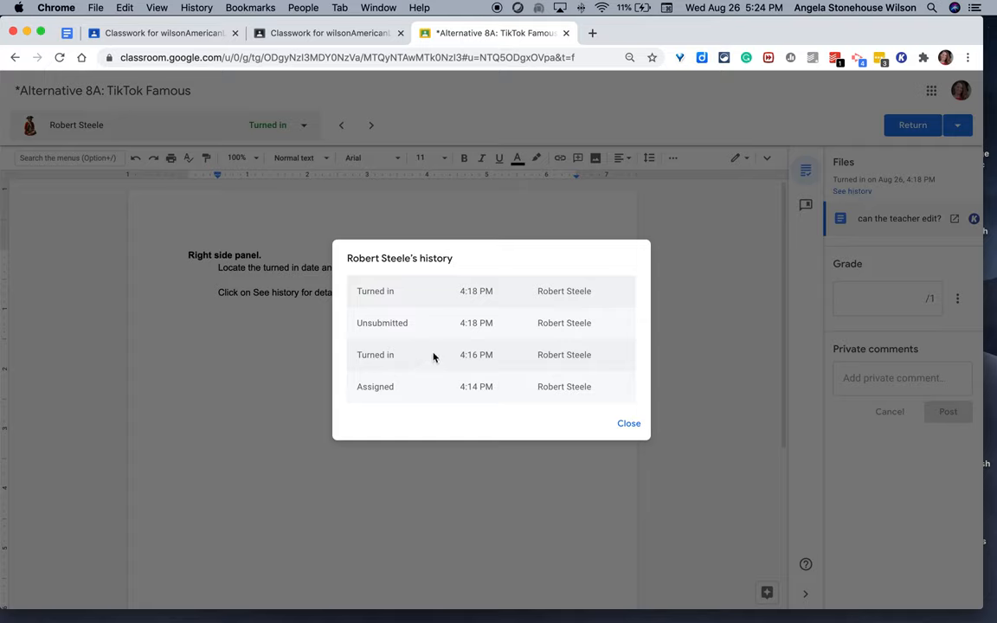
mouse_move(454, 336)
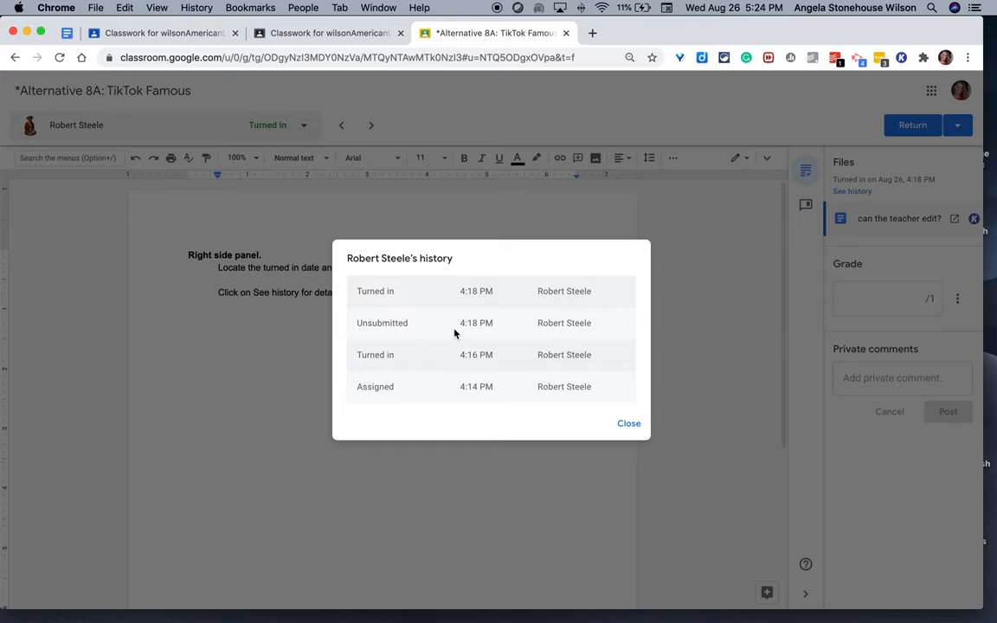
mouse_move(453, 290)
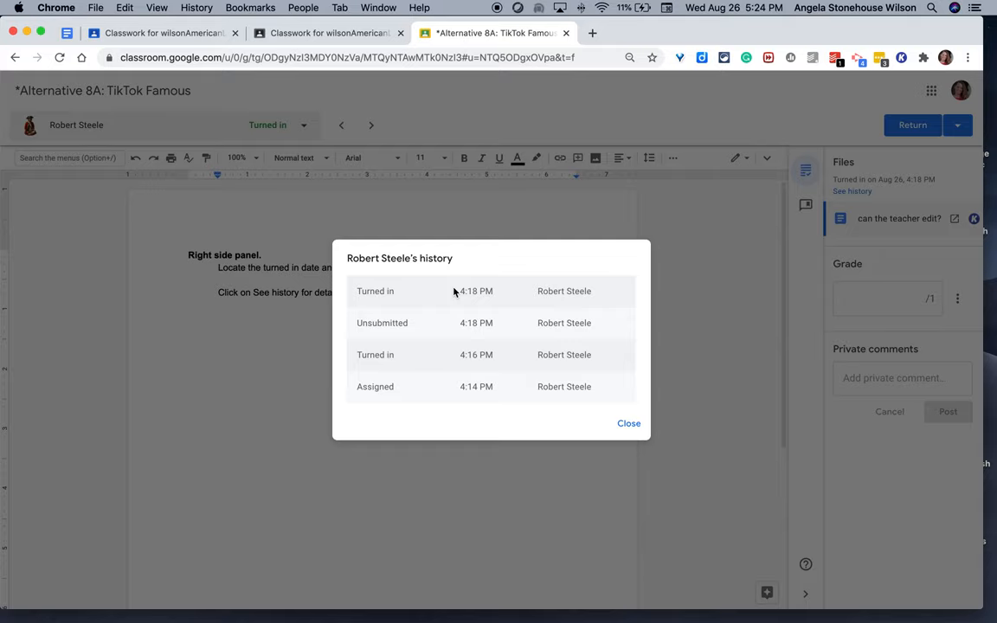
Close the submission history and toggle the grading panel off and back on beside the student's document.
click(628, 423)
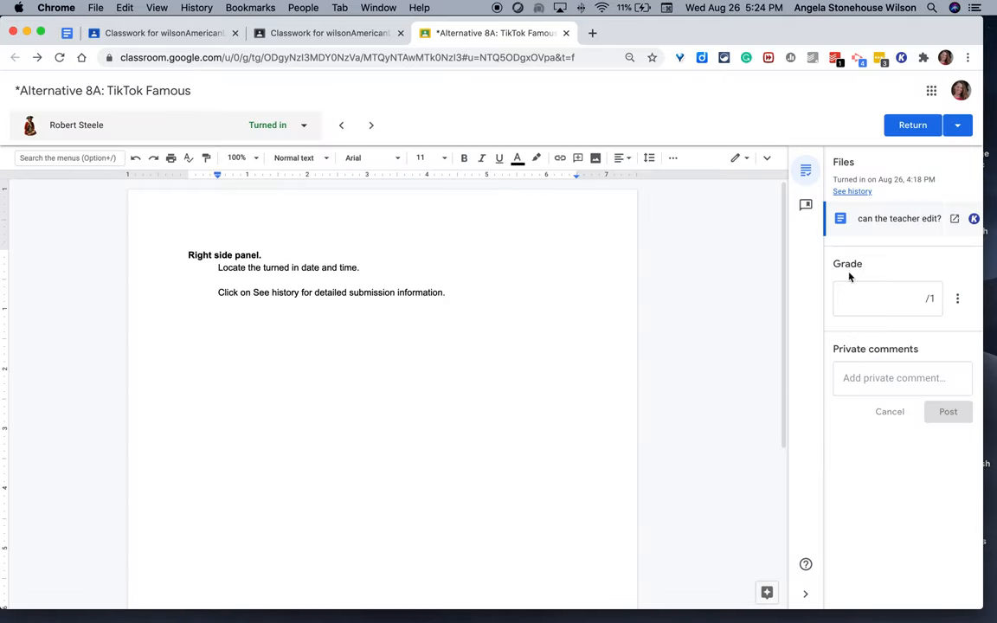
mouse_move(886, 582)
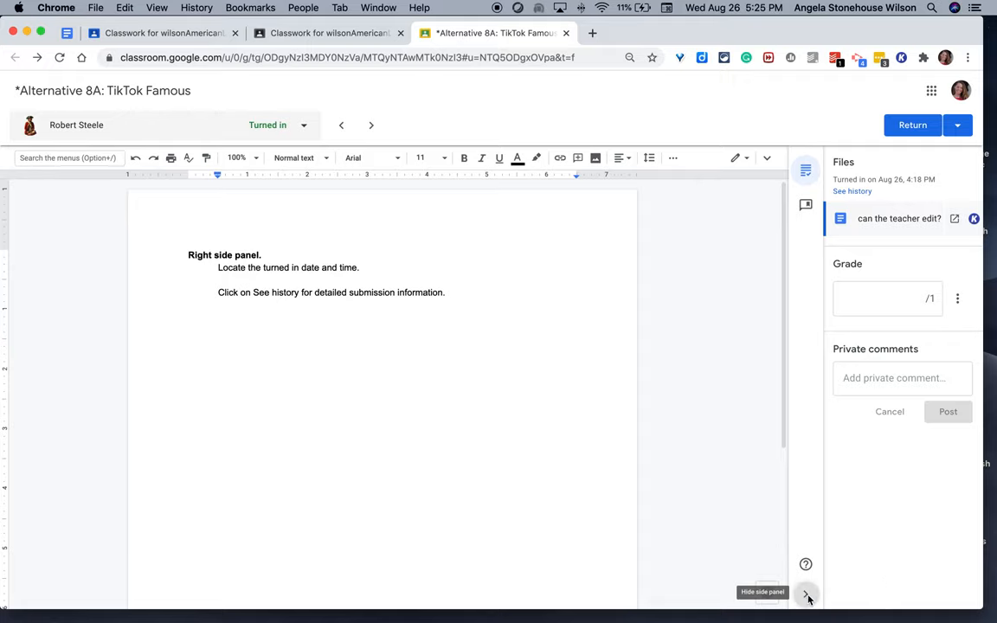
click(806, 595)
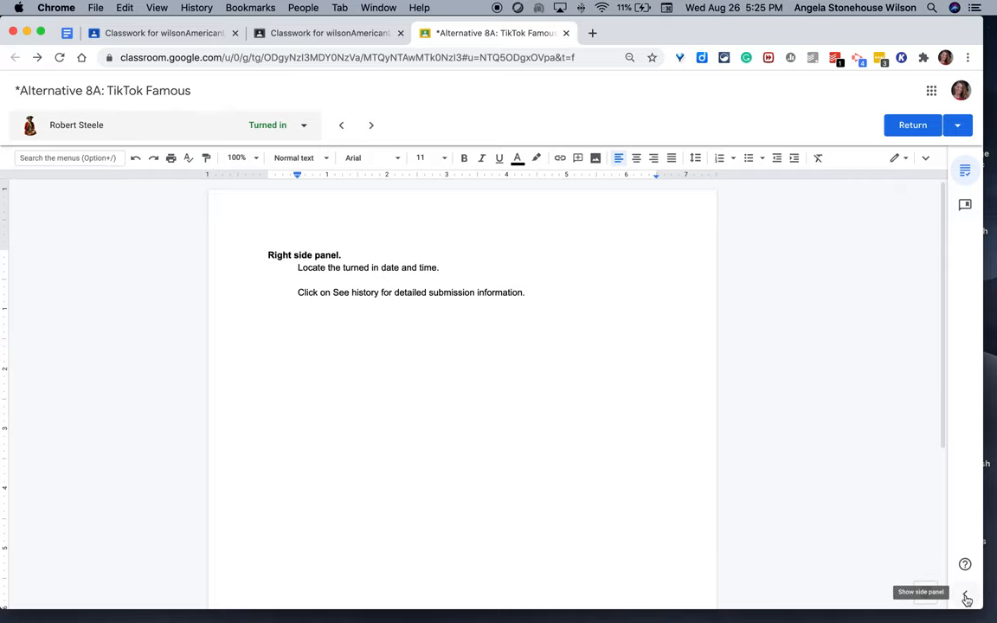
click(966, 599)
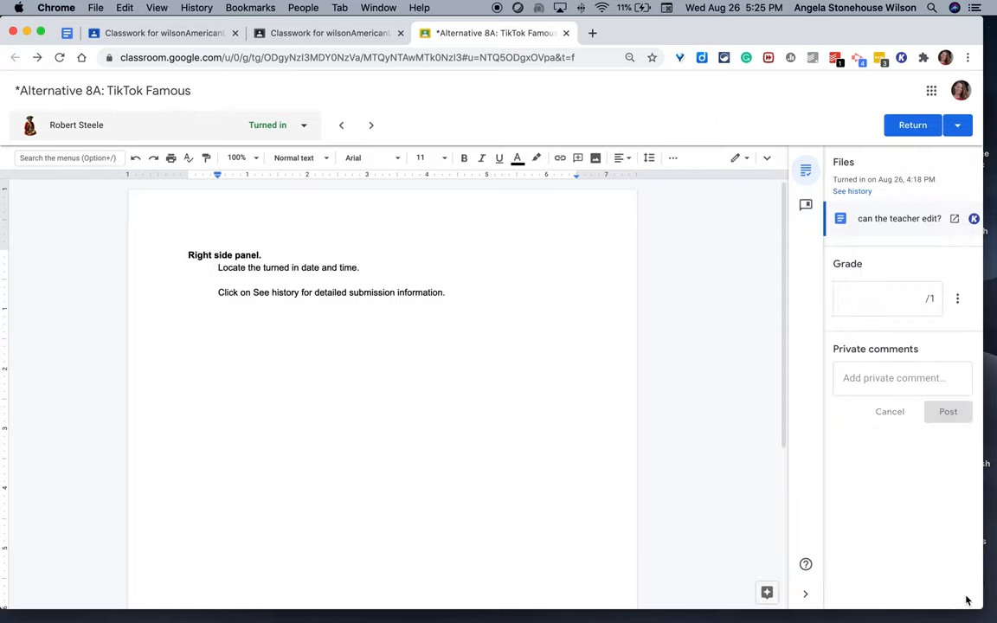
mouse_move(806, 564)
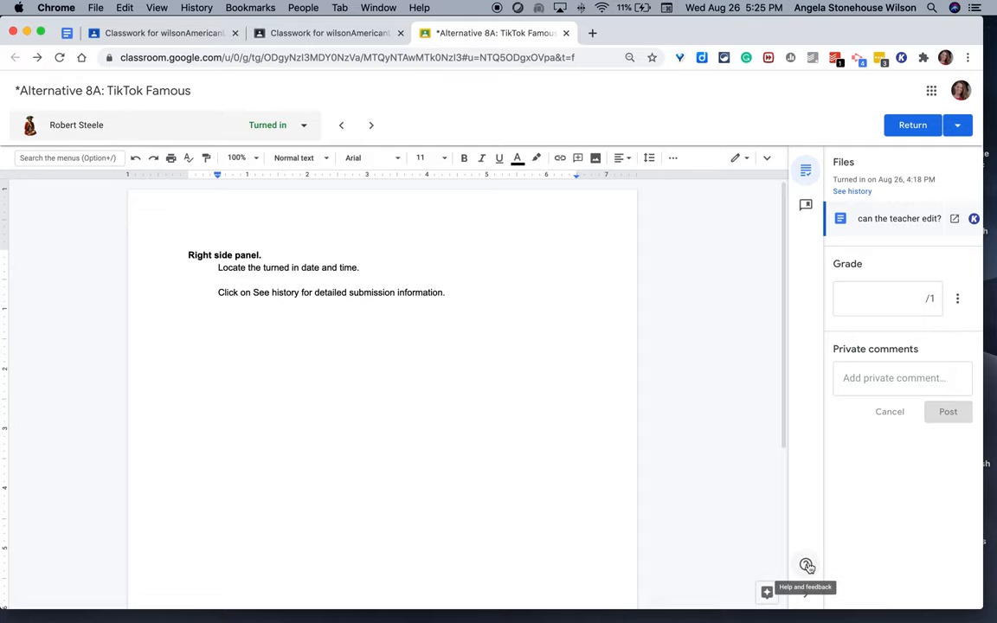